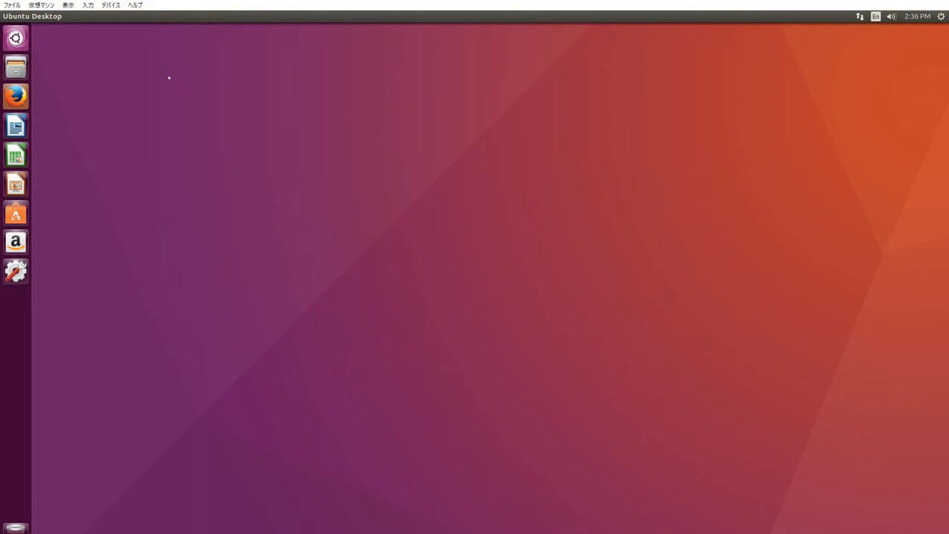
- Launch Firefox and sign in to GitHub with the saved email and password
click(15, 96)
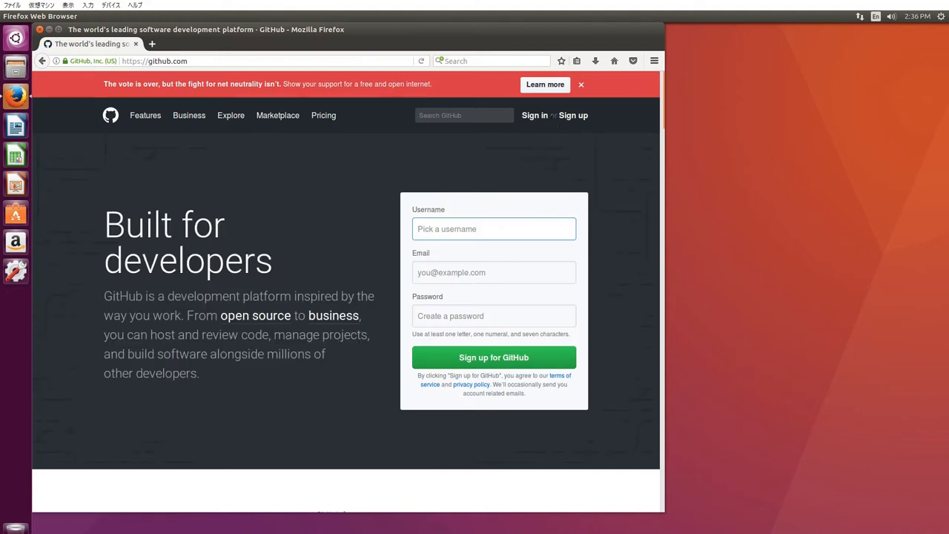
click(534, 115)
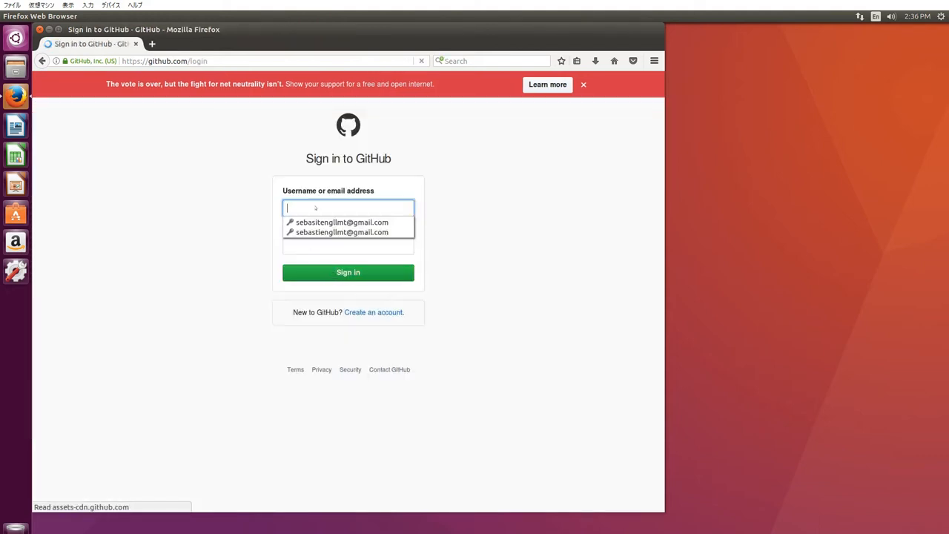
text(s)
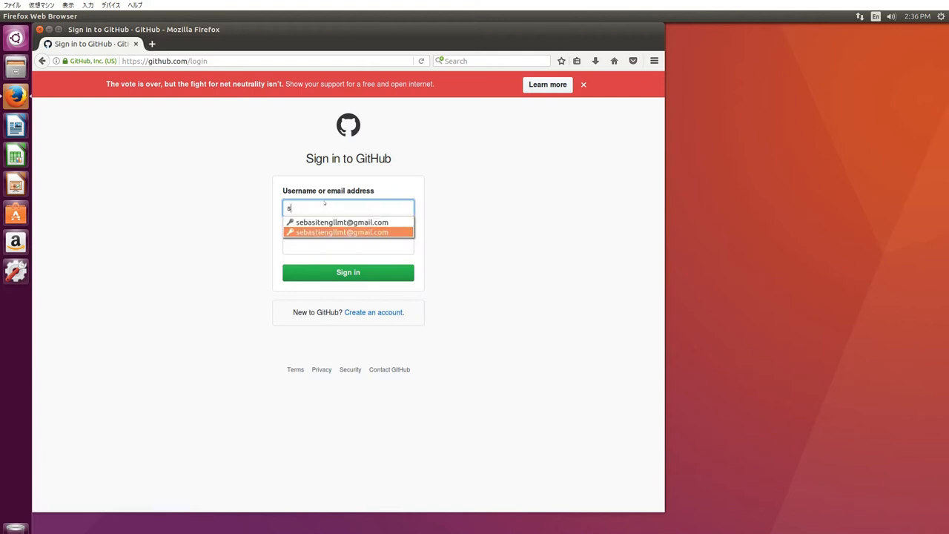
click(342, 222)
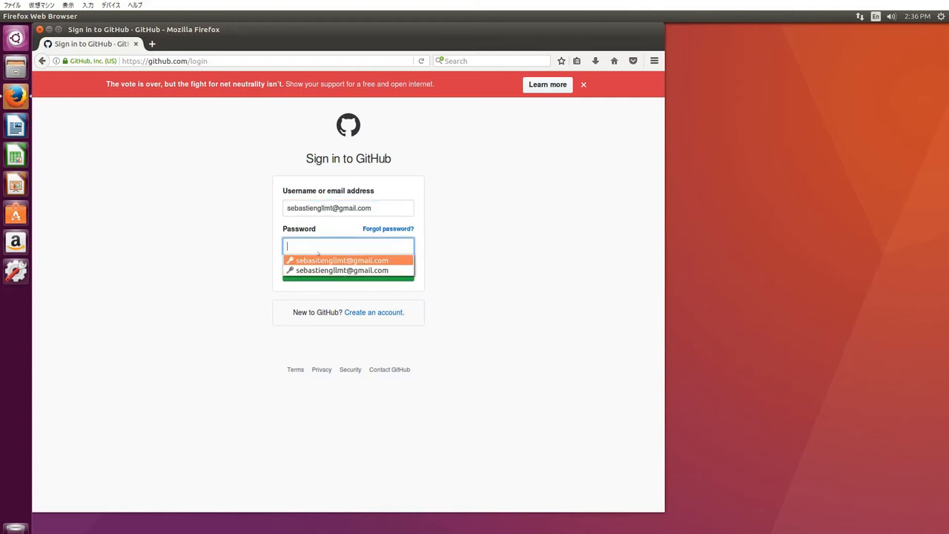
text(password)
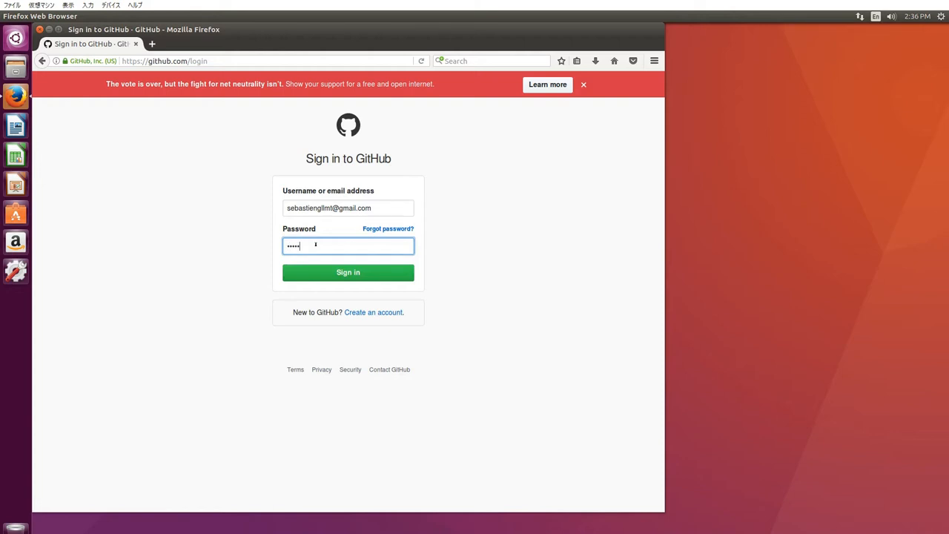
click(348, 272)
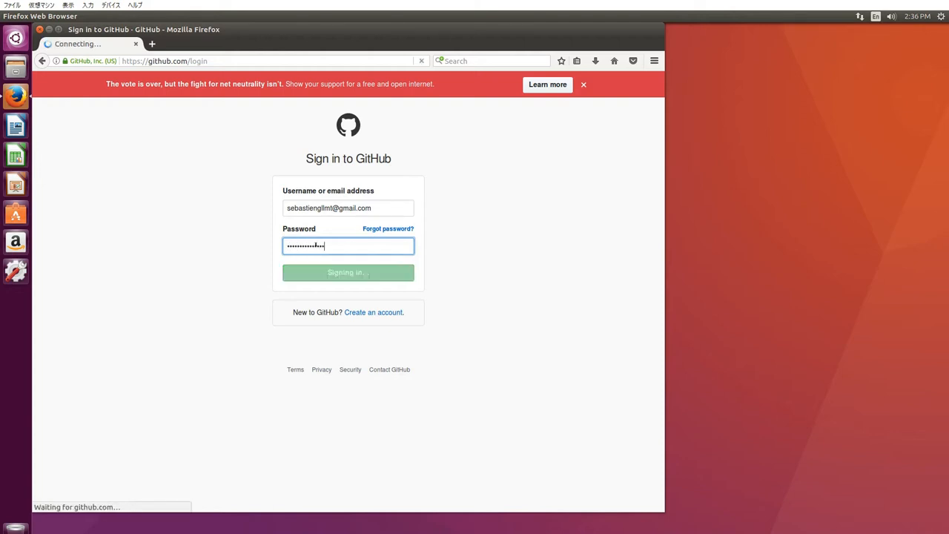
click(348, 273)
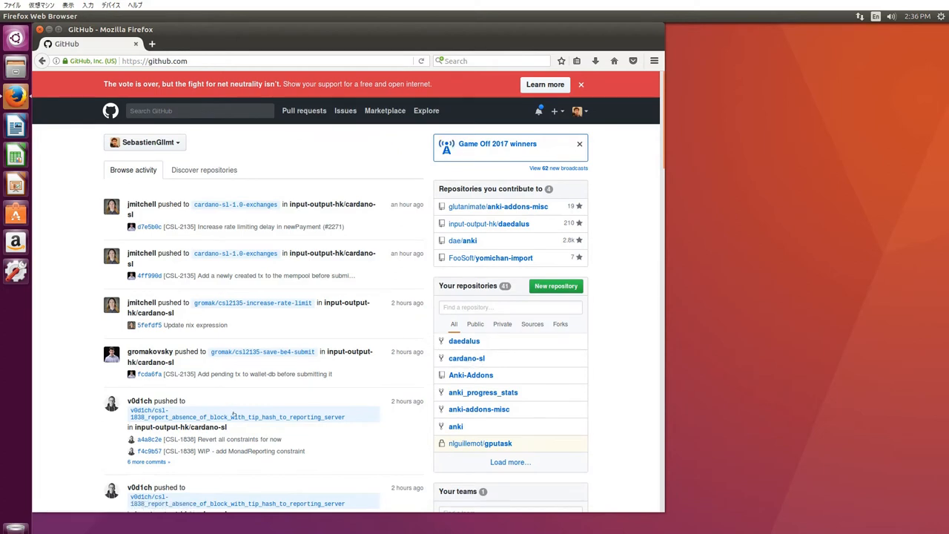
- Search GitHub for cardano-sl and open input-output-hk/cardano-sl in a new tab
click(199, 111)
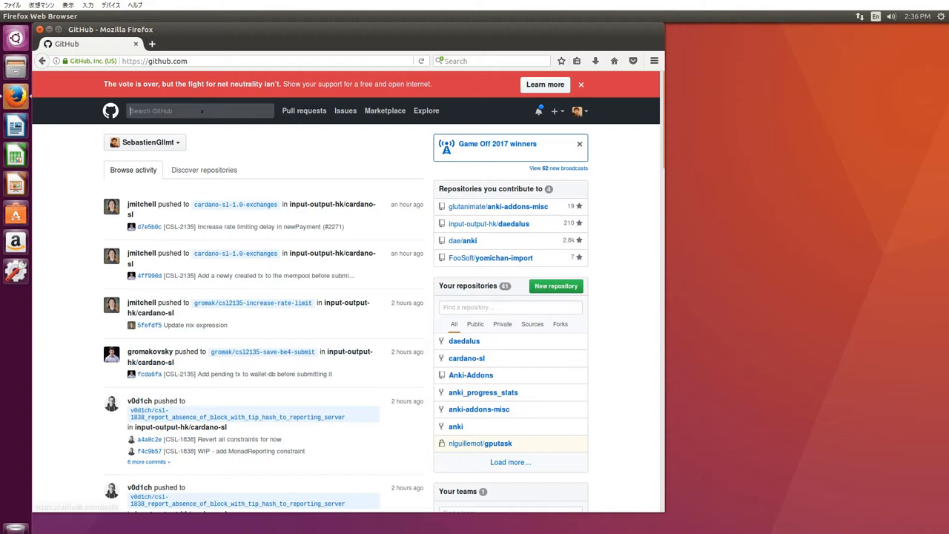
text(cardano-sl)
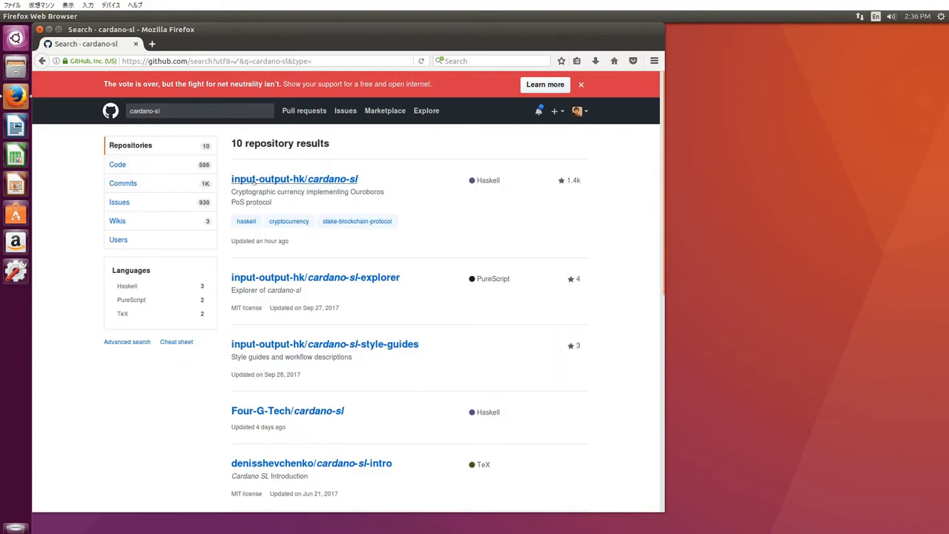
click(294, 179)
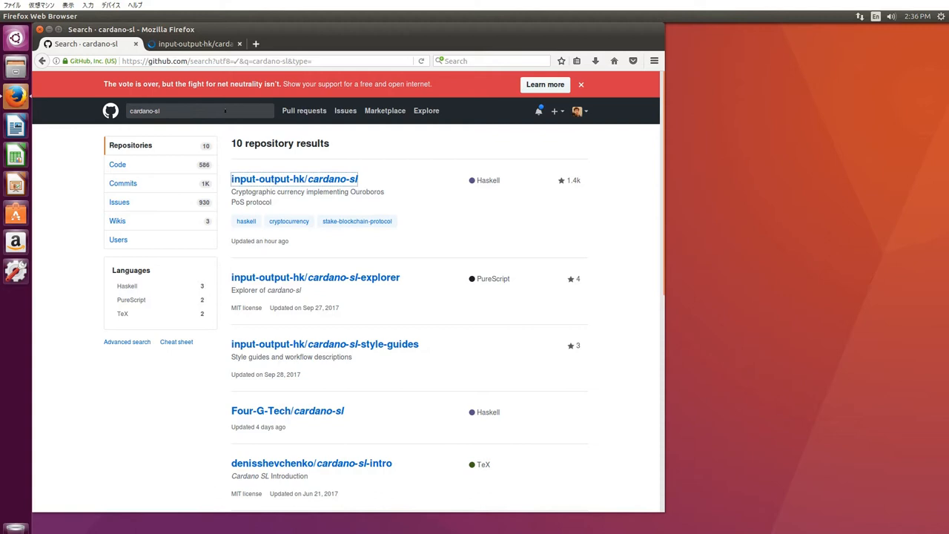
- Search for daedalus, open input-output-hk/daedalus in a new tab, and close the search results
text(daad)
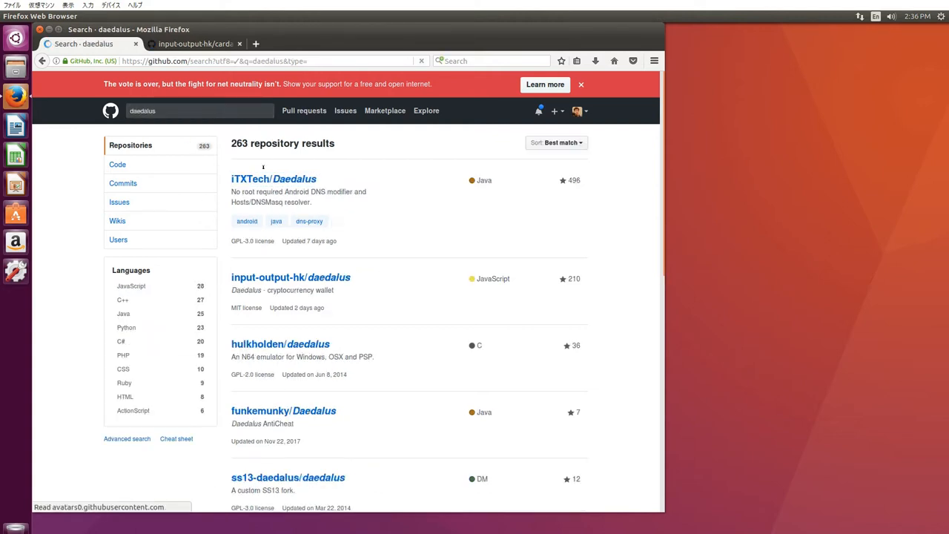
click(290, 276)
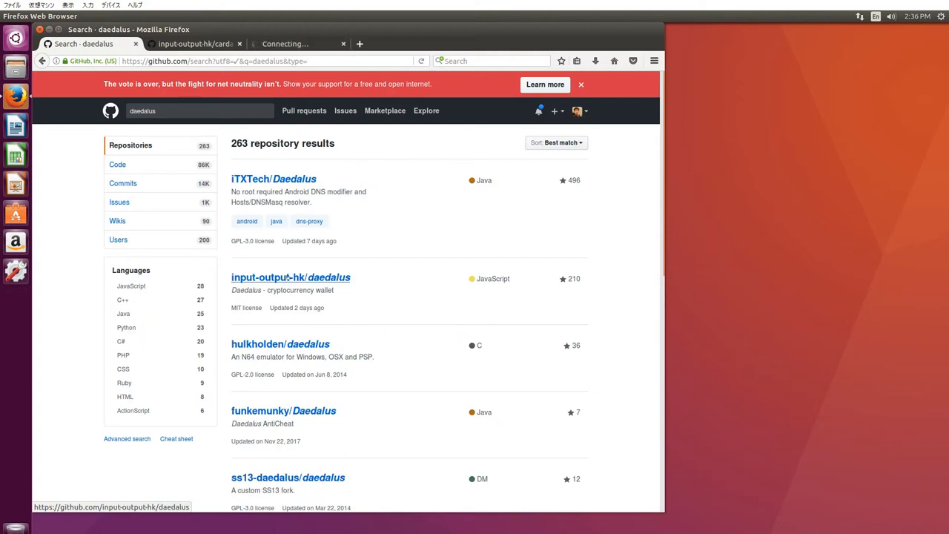
click(290, 277)
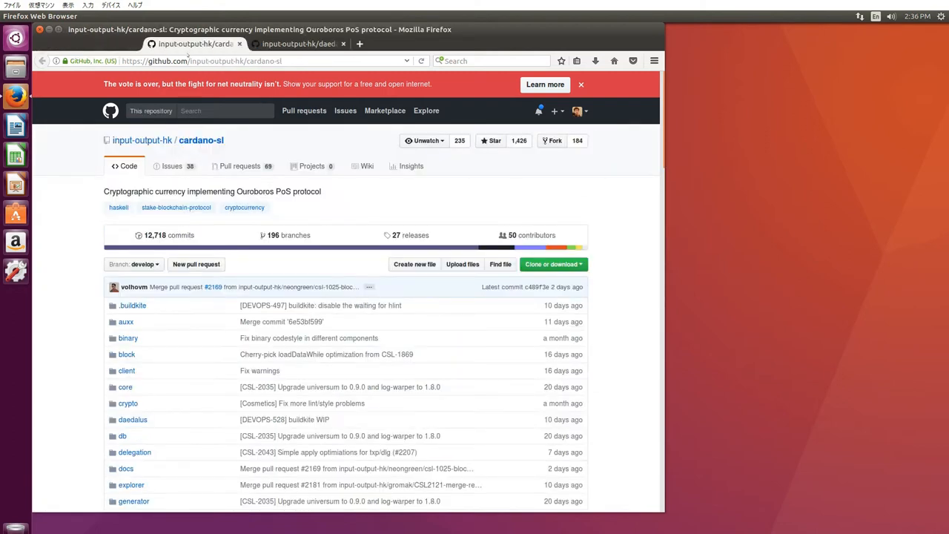
click(299, 43)
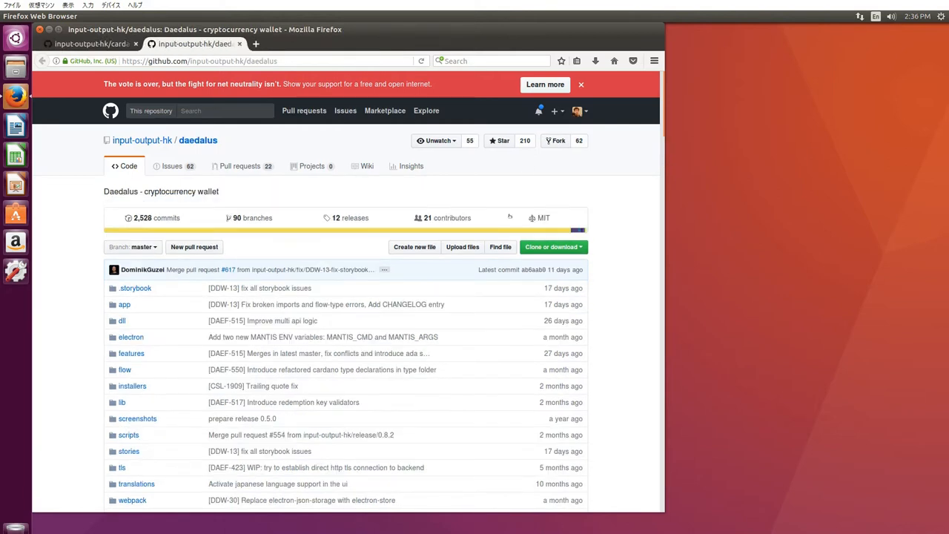
mouse_move(519, 258)
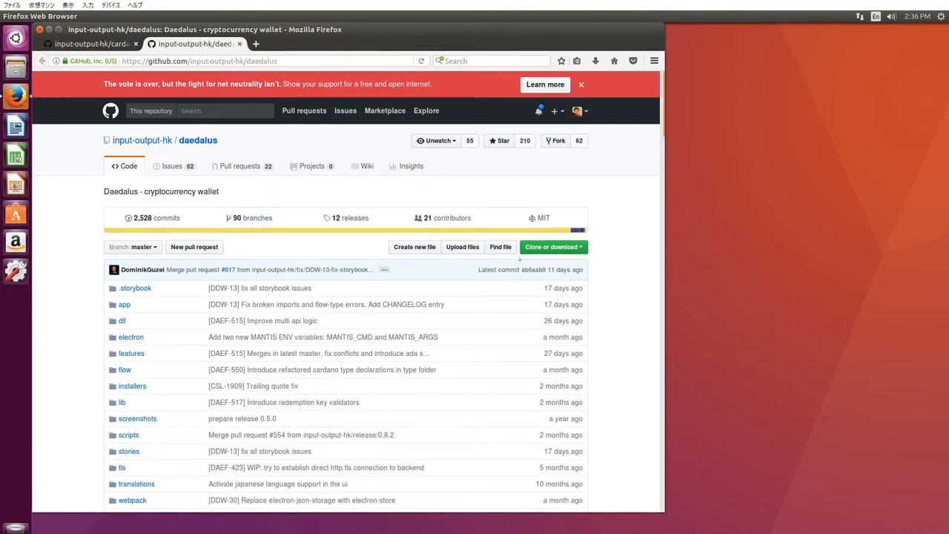
click(552, 246)
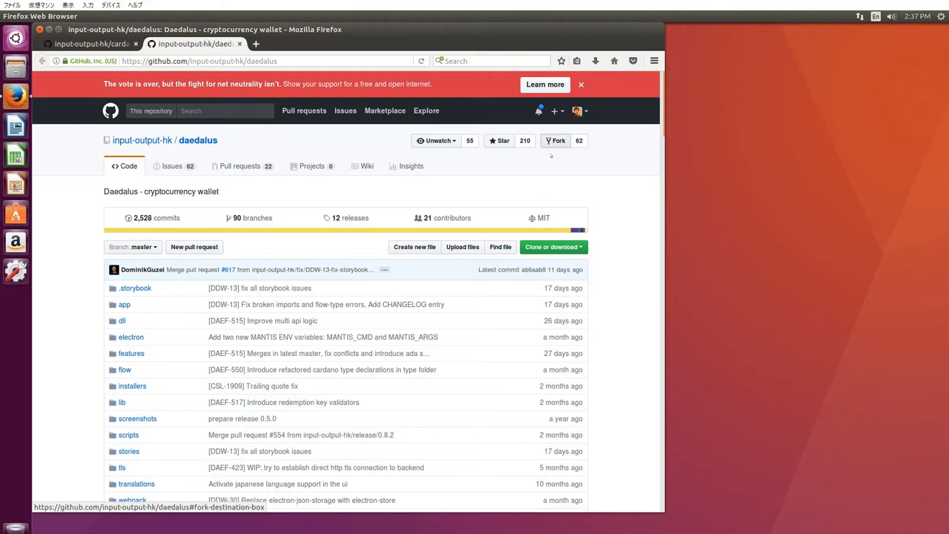
- Open the account's forked daedalus repository via the profile's Repositories list
click(89, 43)
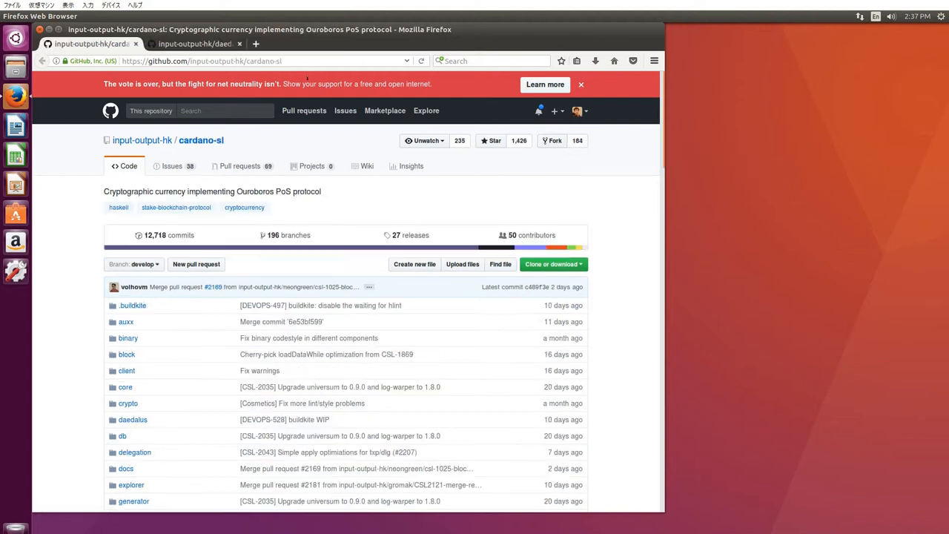
click(578, 111)
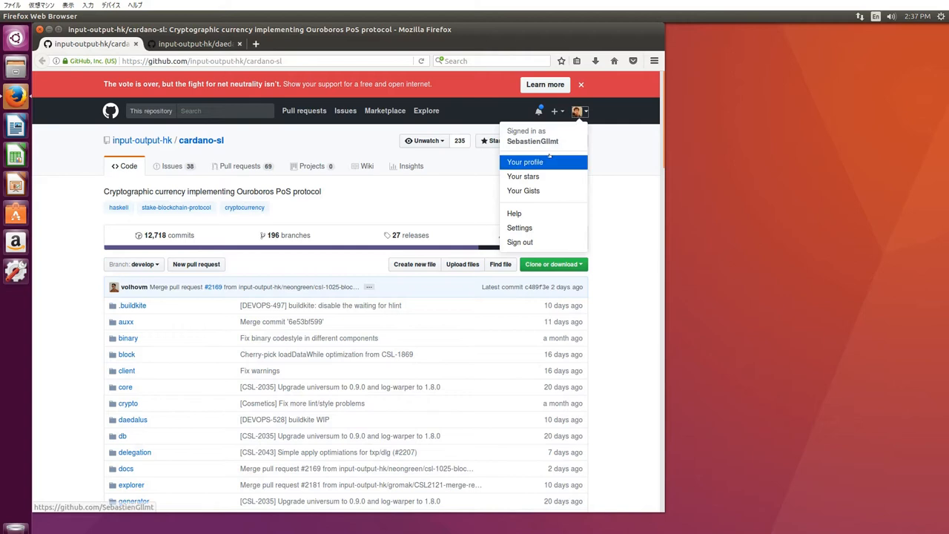
click(525, 162)
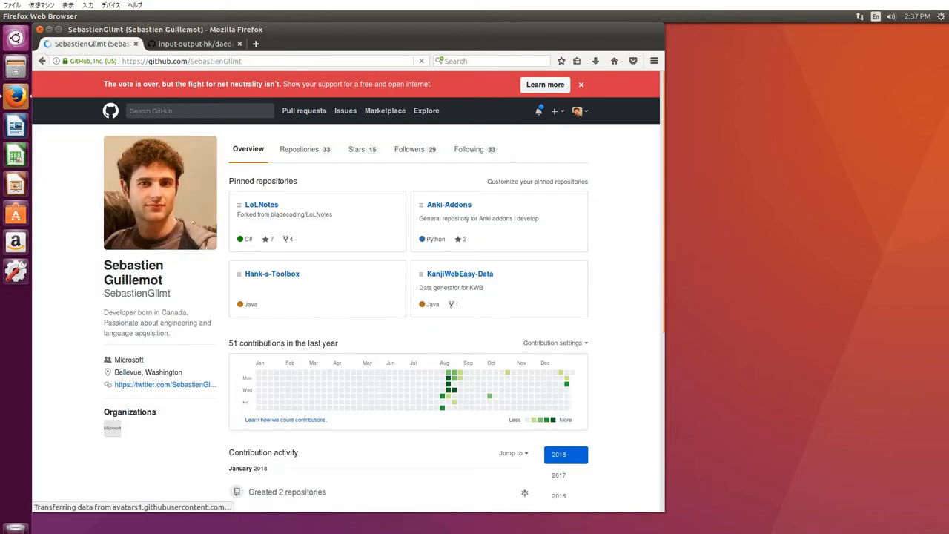
click(299, 149)
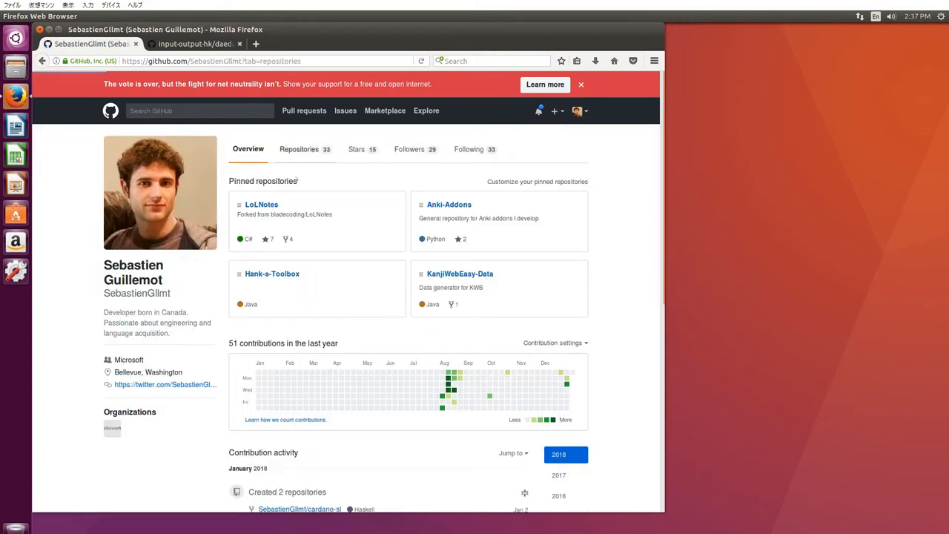
click(299, 149)
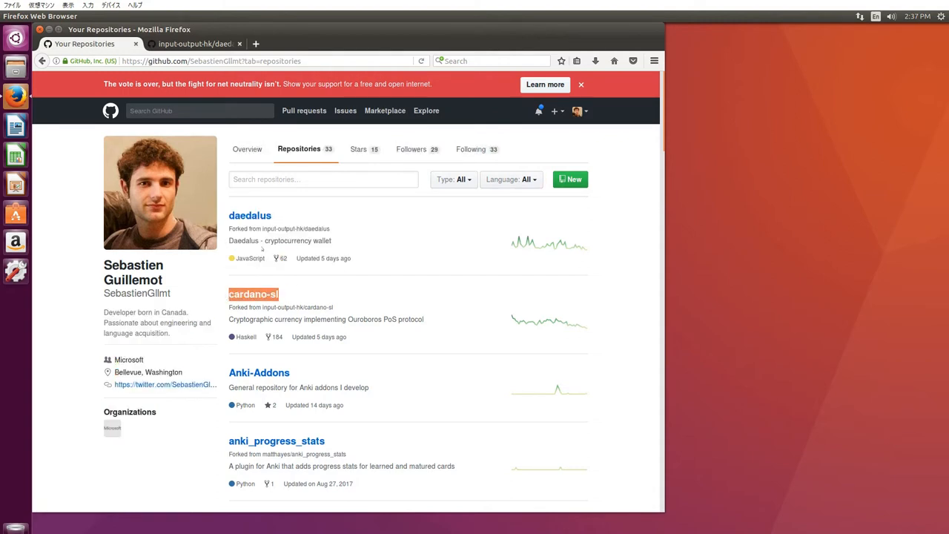
mouse_move(250, 215)
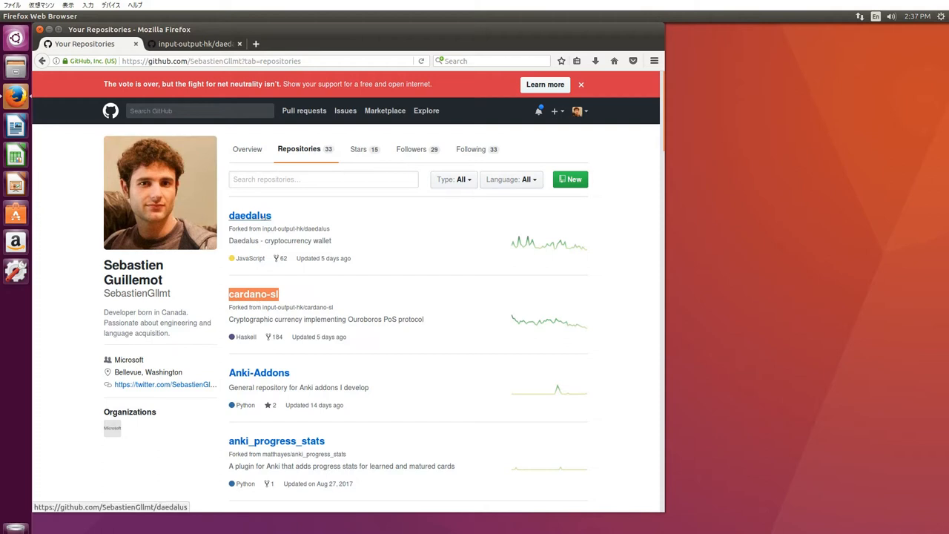
click(250, 215)
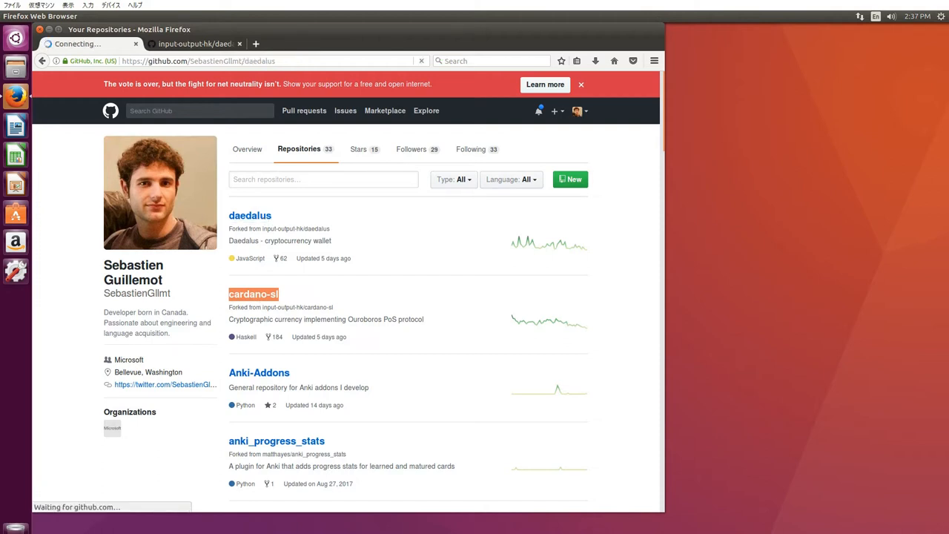
click(250, 215)
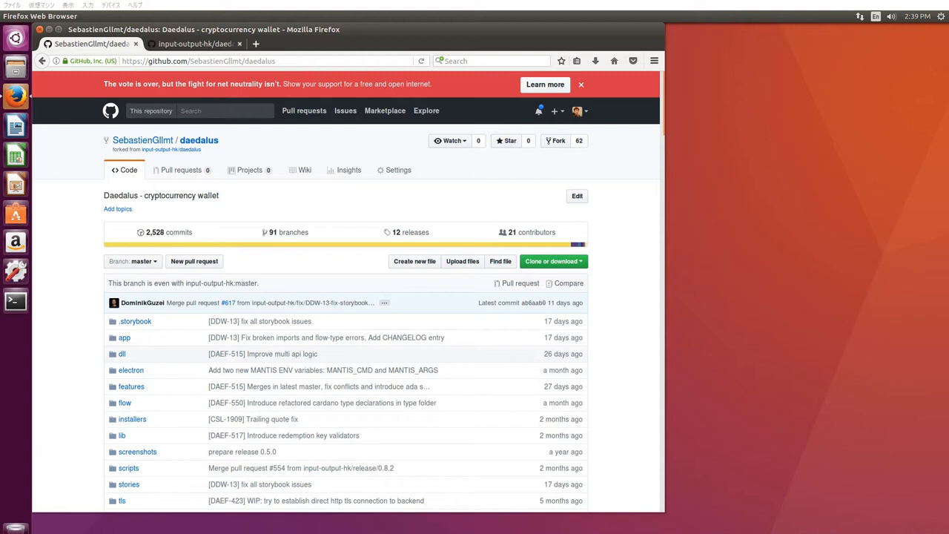
mouse_move(15, 300)
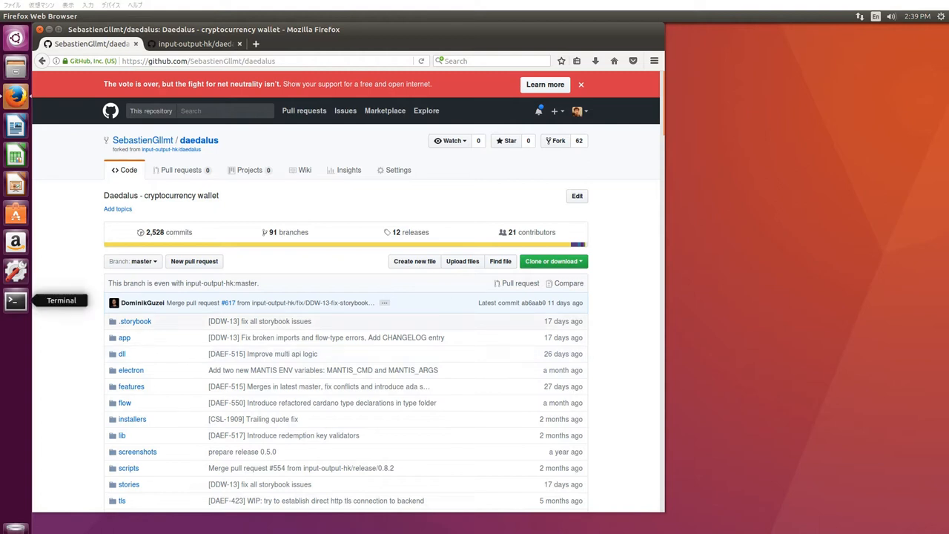
- In a terminal, install git with sudo apt install, then cd into Documents
click(15, 300)
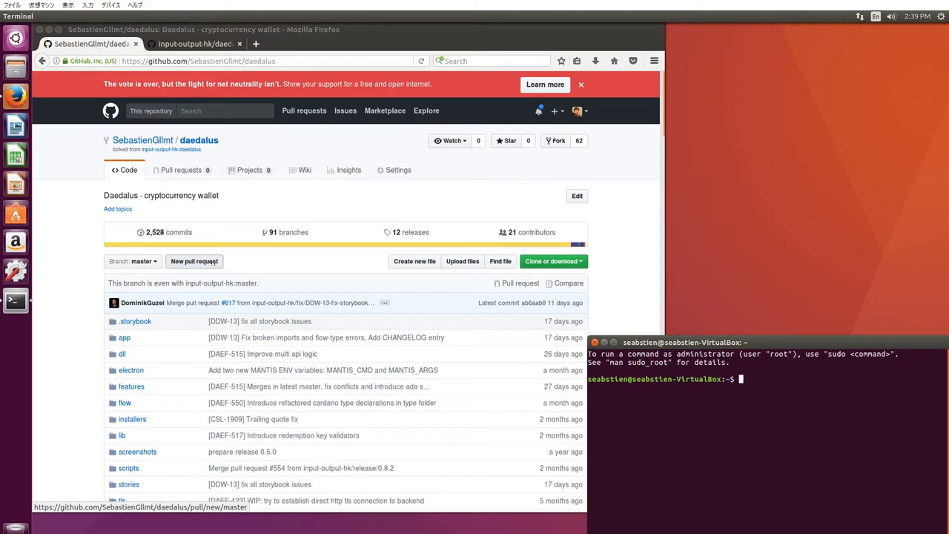
text(sudo apt)
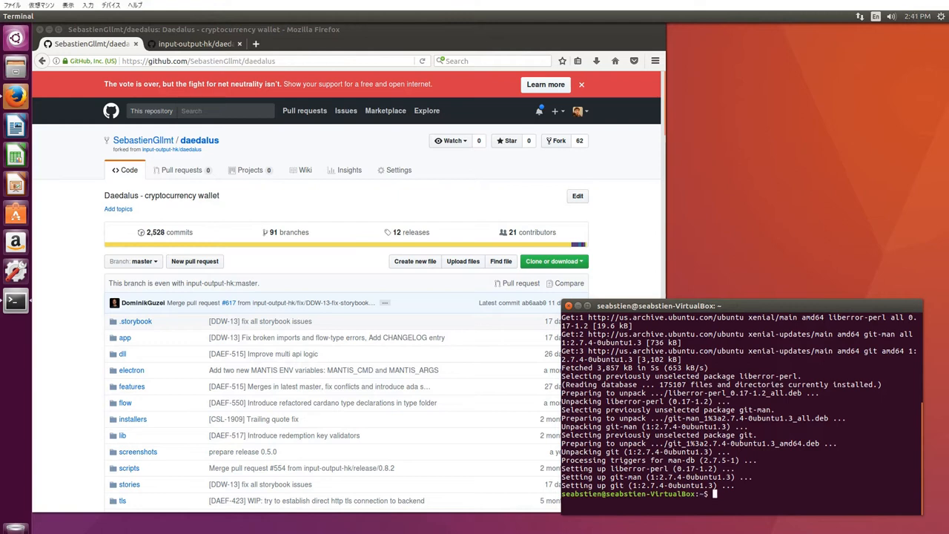
text(ls)
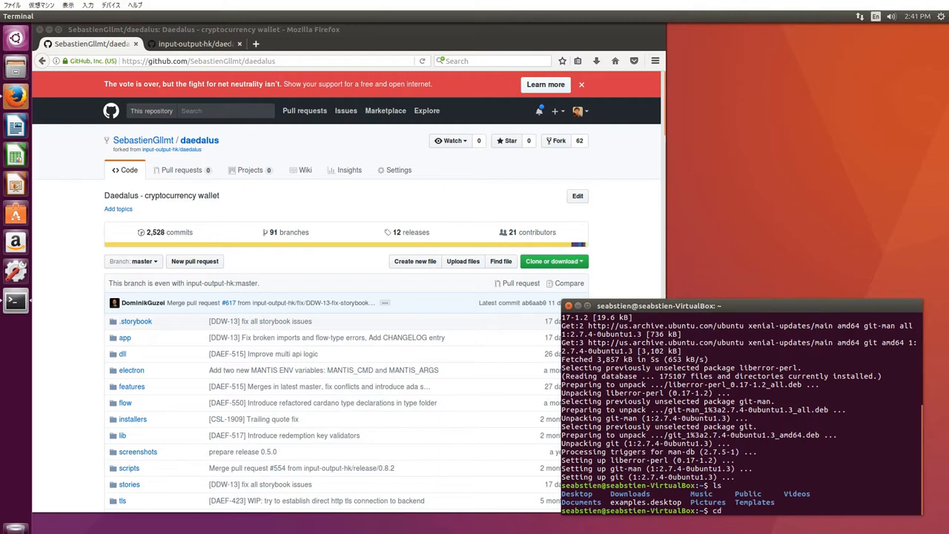
text(Documents)
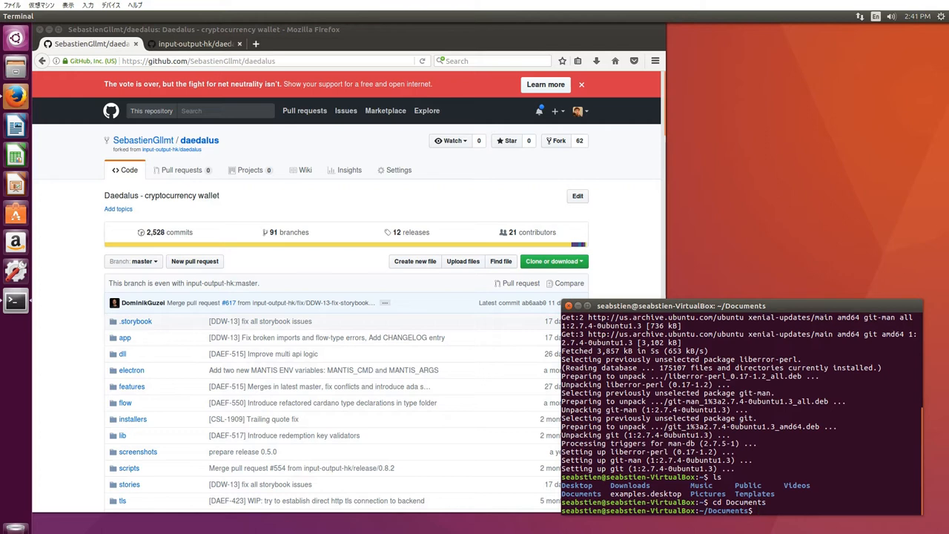
text(git clone)
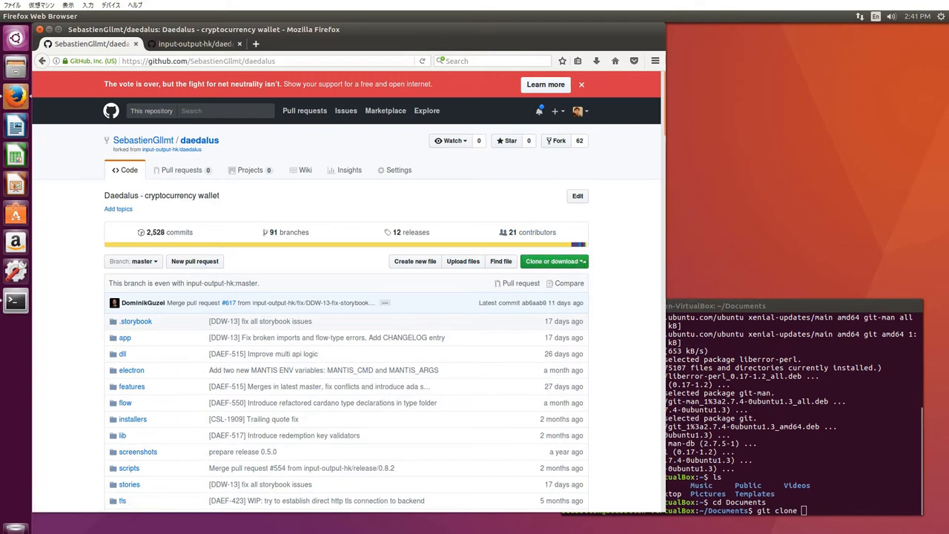
- Git clone the daedalus and cardano-sl forks via their HTTPS URLs, then list Documents
click(551, 261)
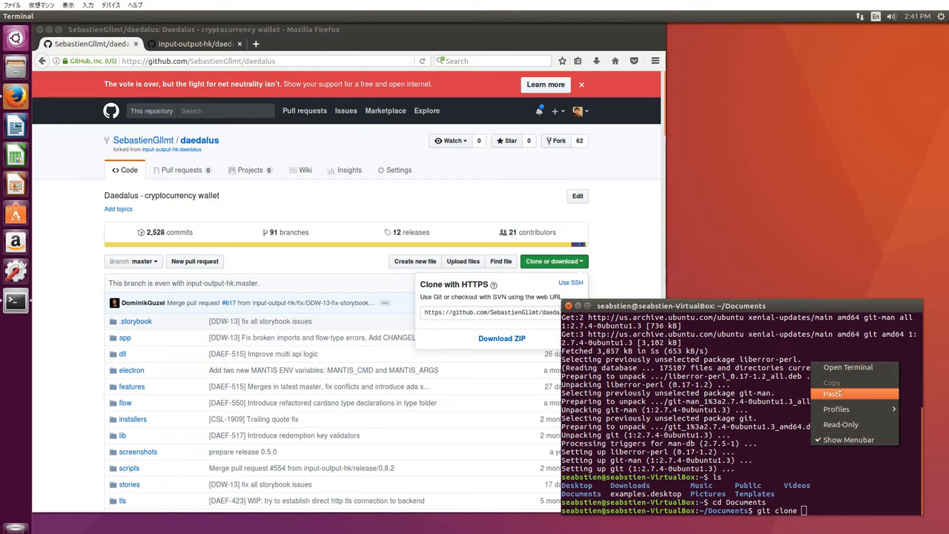
click(832, 394)
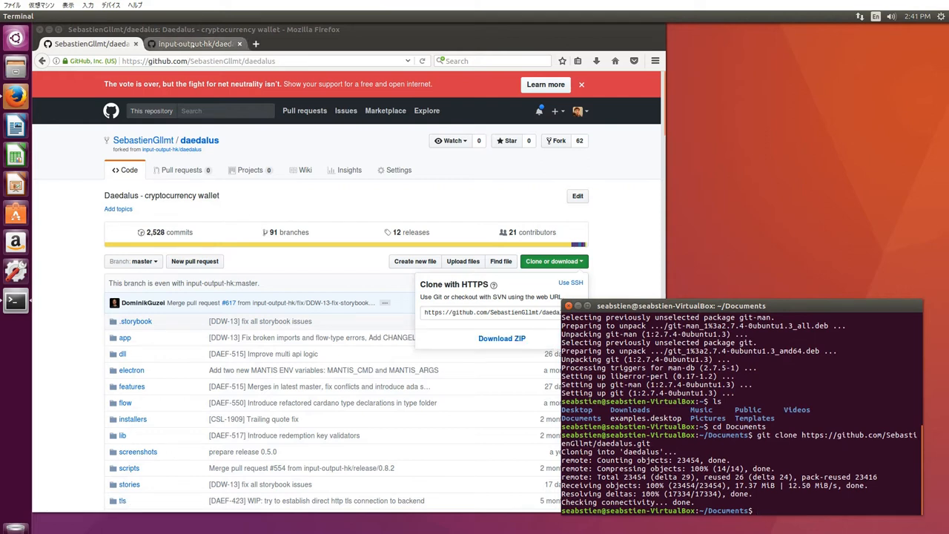
click(195, 44)
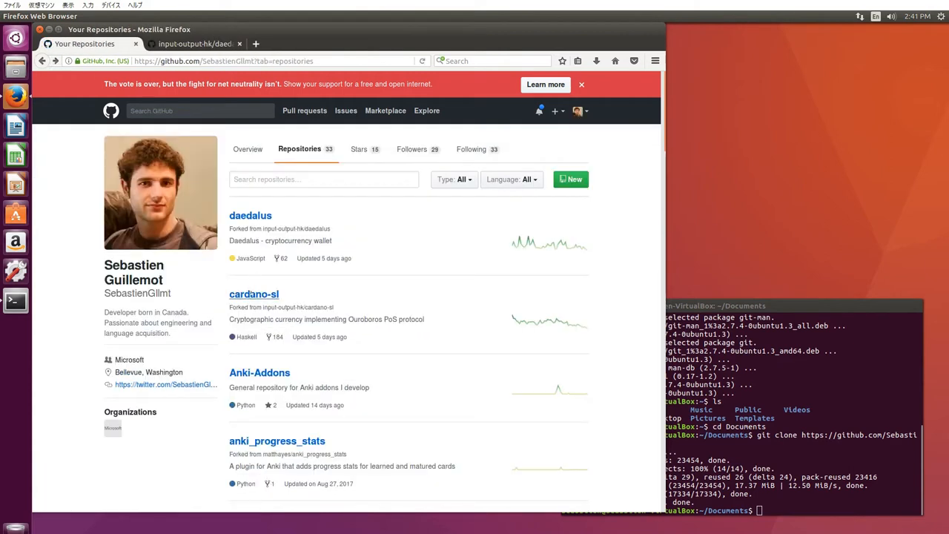
click(254, 294)
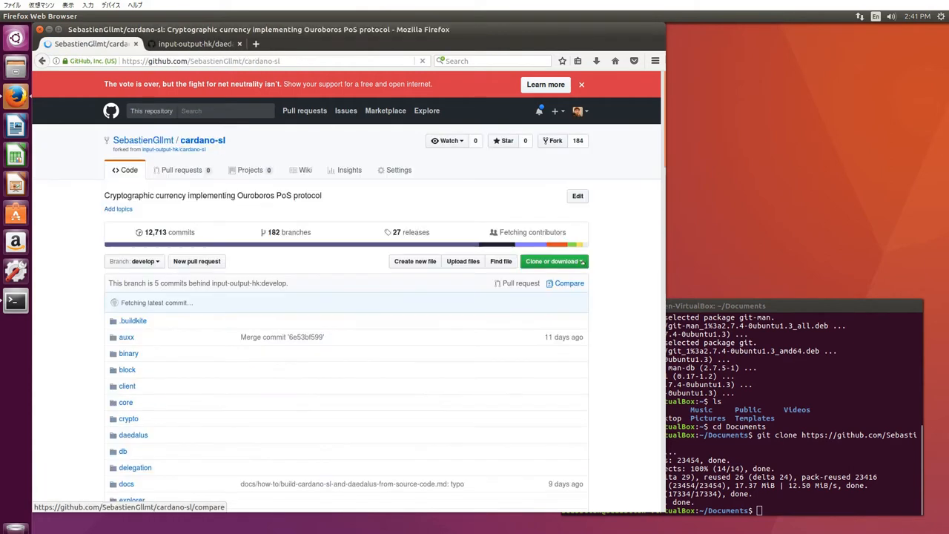
click(552, 261)
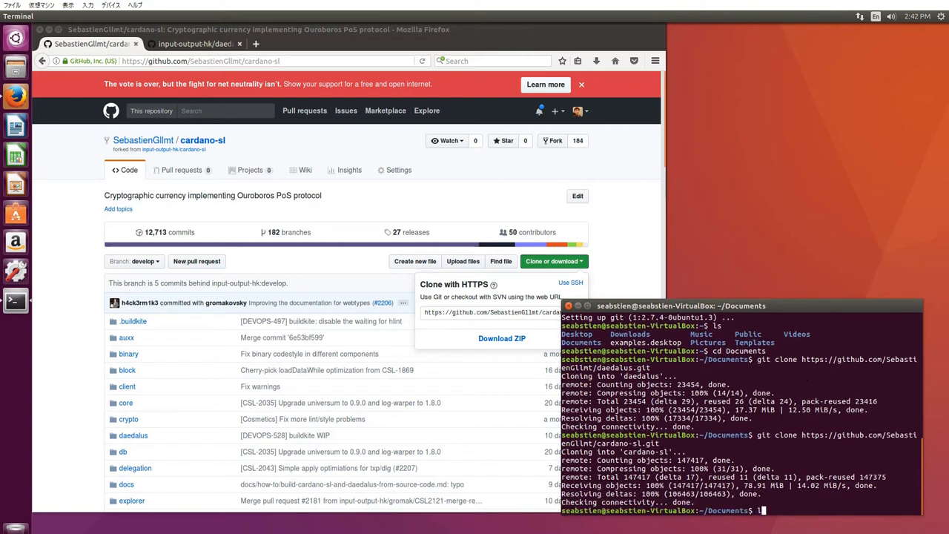
text(ls)
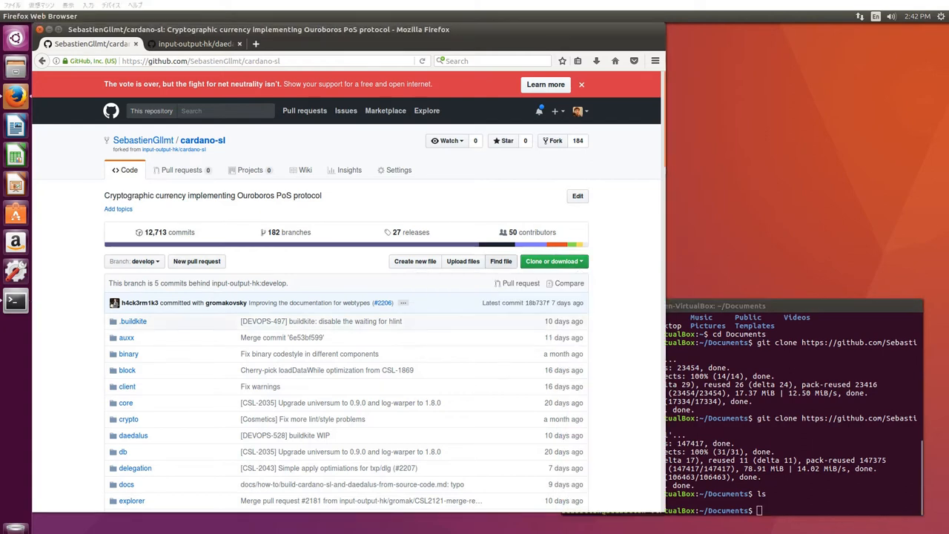
- Scroll the cardano-sl README down to the Building Cardano SL and Daedalus from Source link
scroll(down, 3)
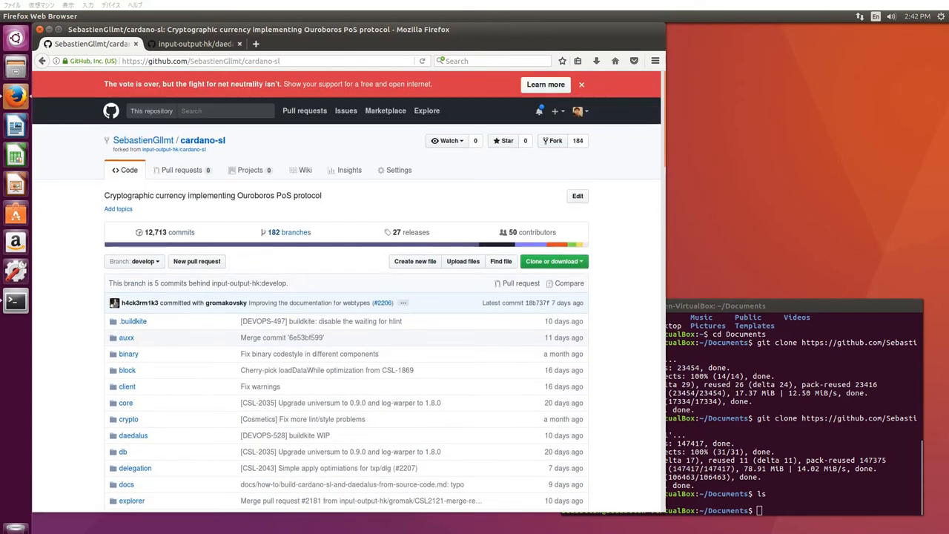
scroll(down, 3)
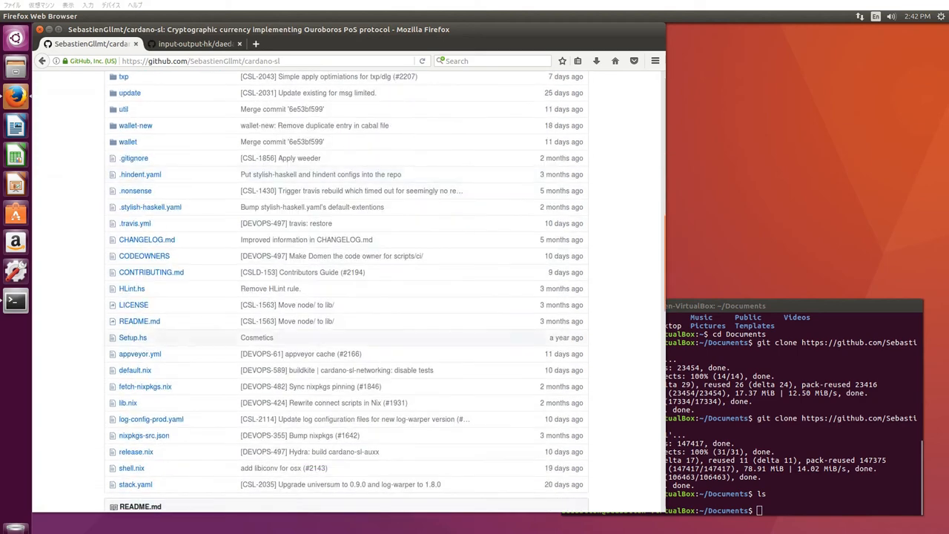
scroll(down, 3)
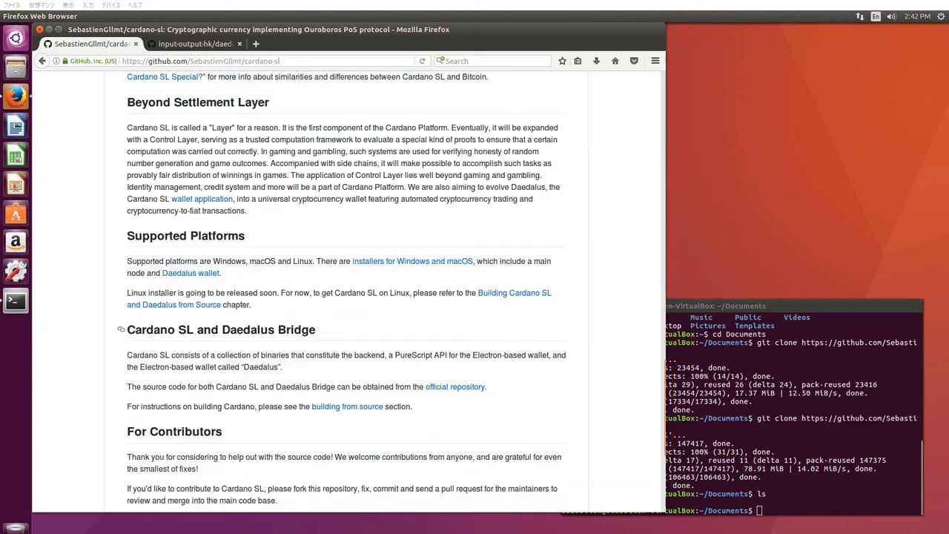
scroll(down, 3)
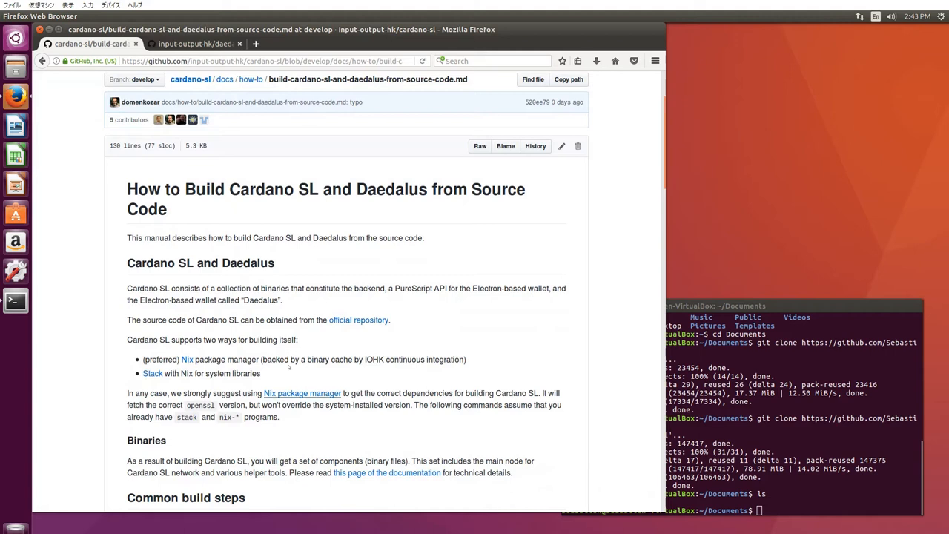
- Scroll the build guide down to the Nix build mode curl install command
scroll(down, 3)
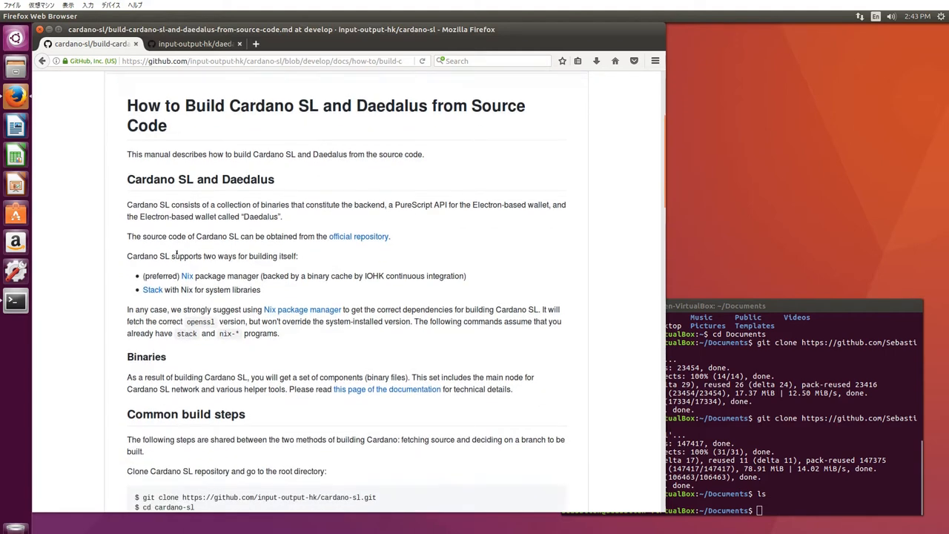
scroll(down, 3)
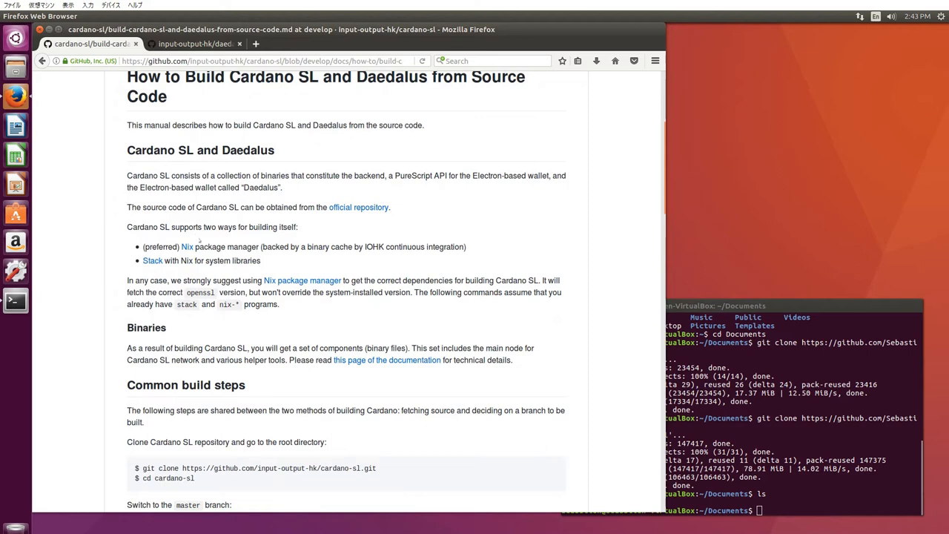
mouse_move(250, 258)
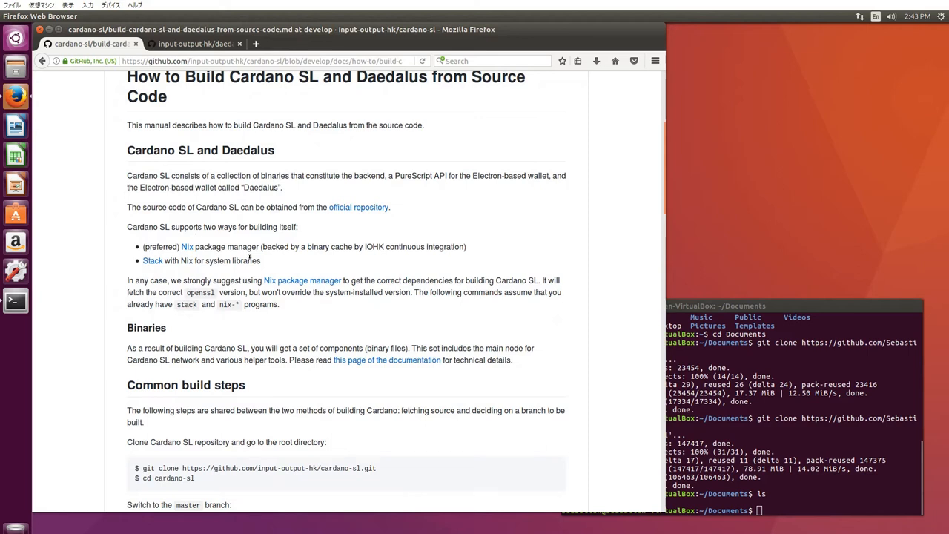
scroll(down, 3)
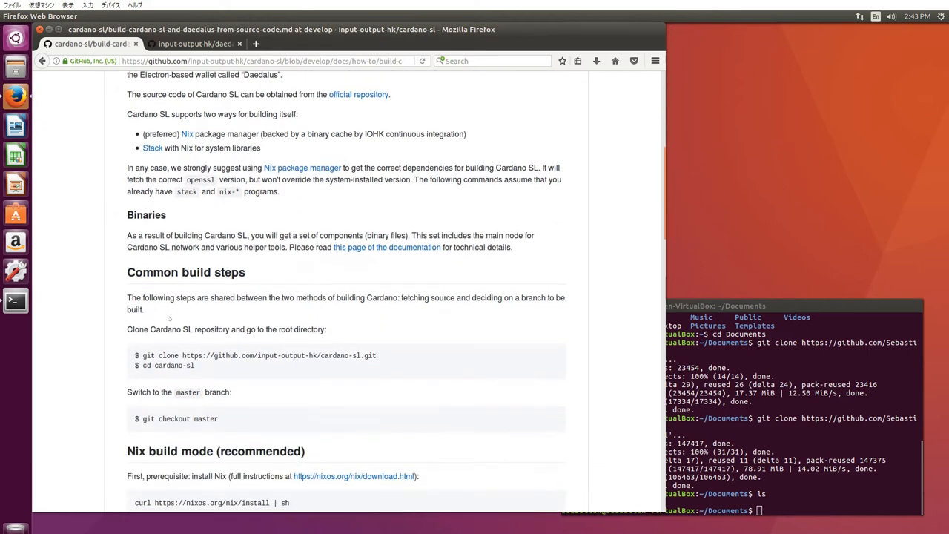
scroll(down, 3)
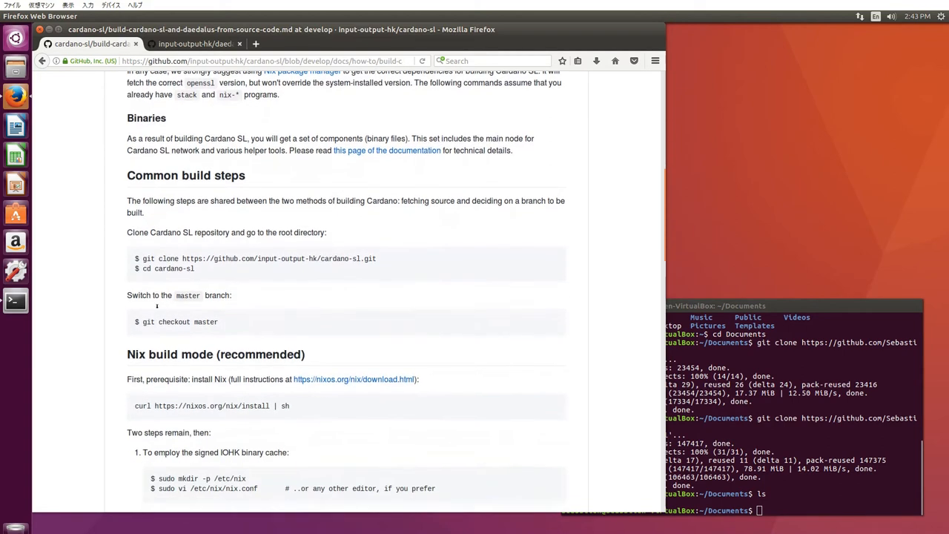
scroll(down, 3)
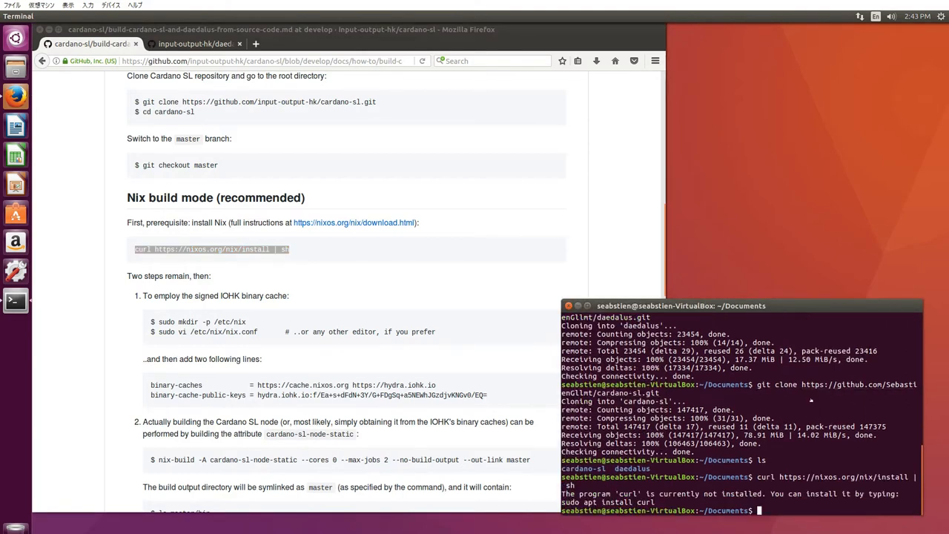
- Install curl with sudo apt install, rerun the Nix install script, and source nix.sh
key(Return)
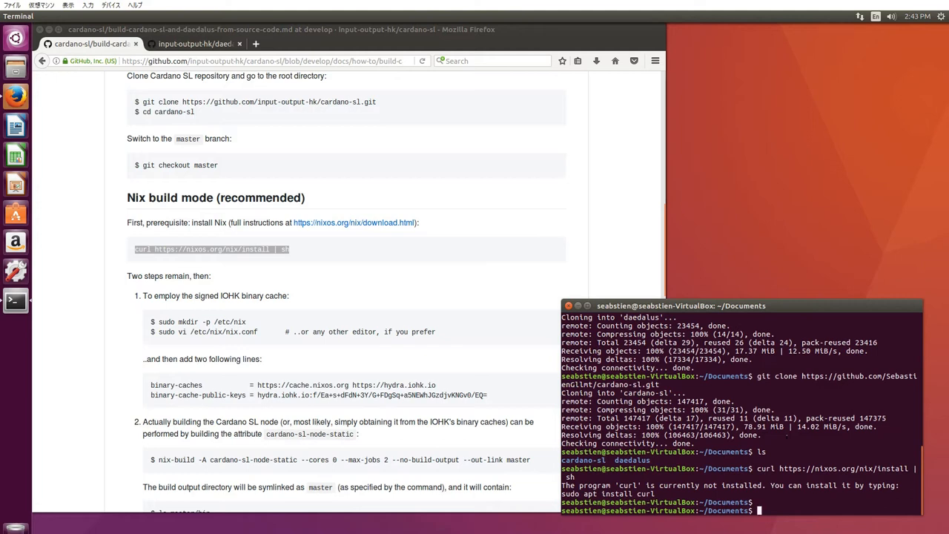
text(s)
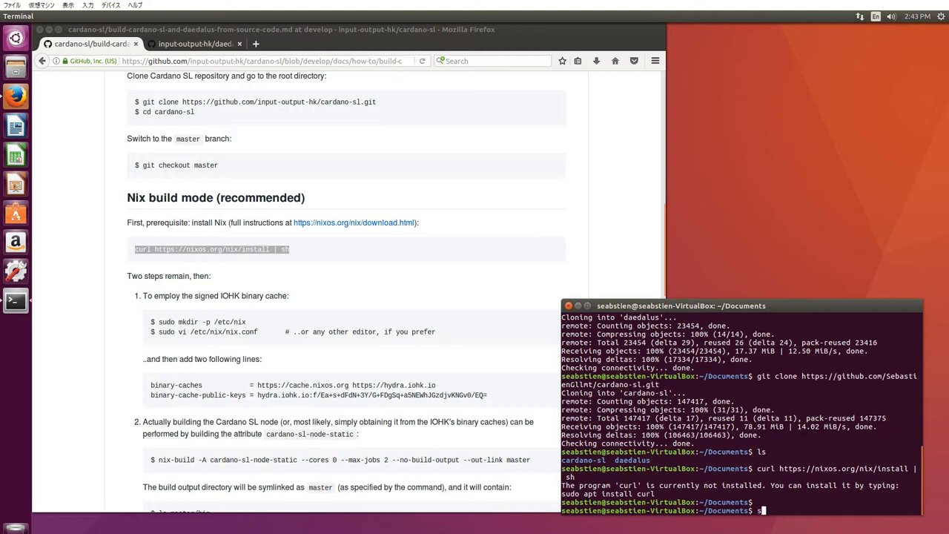
text(sudo apt i)
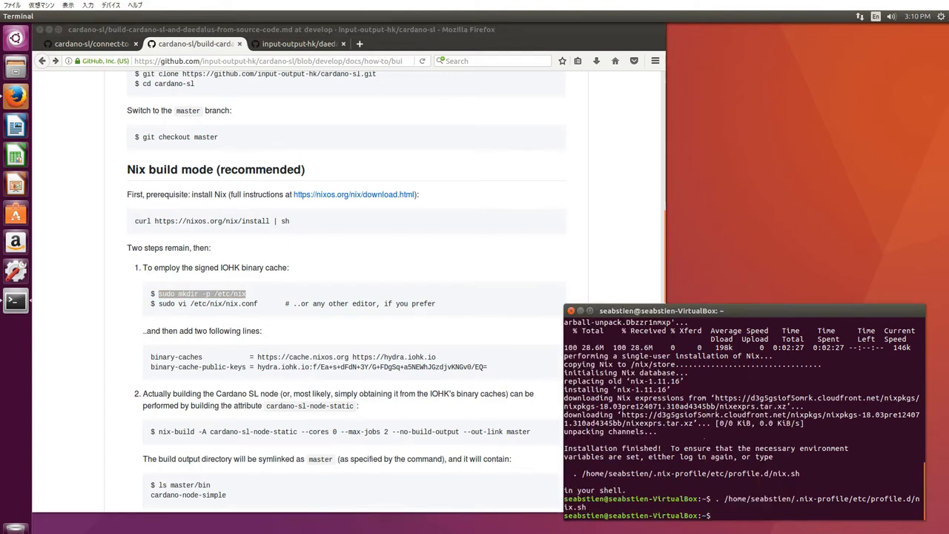
- Create /etc/nix, add the binary-caches line to nix.conf, and select the public-keys line
text(sudo mkdir -p /etc/nix)
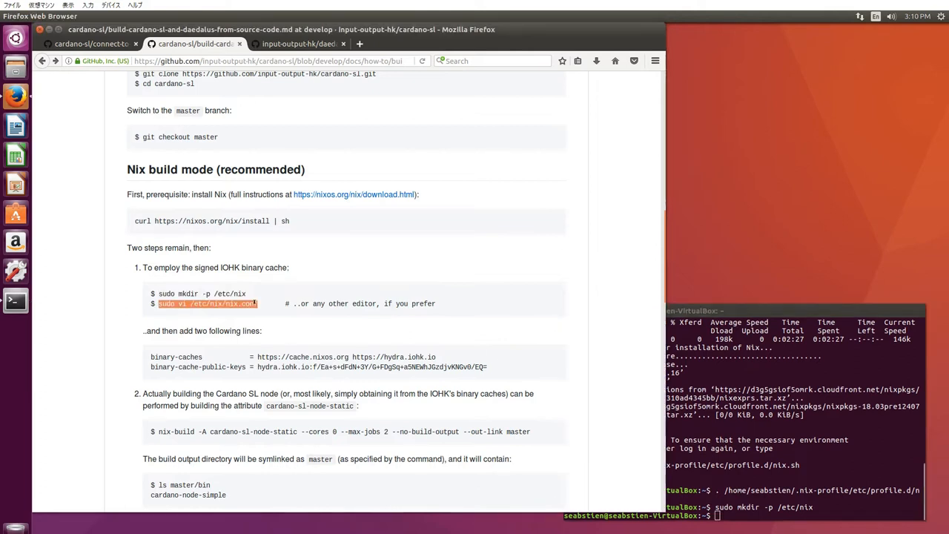
right_click(742, 408)
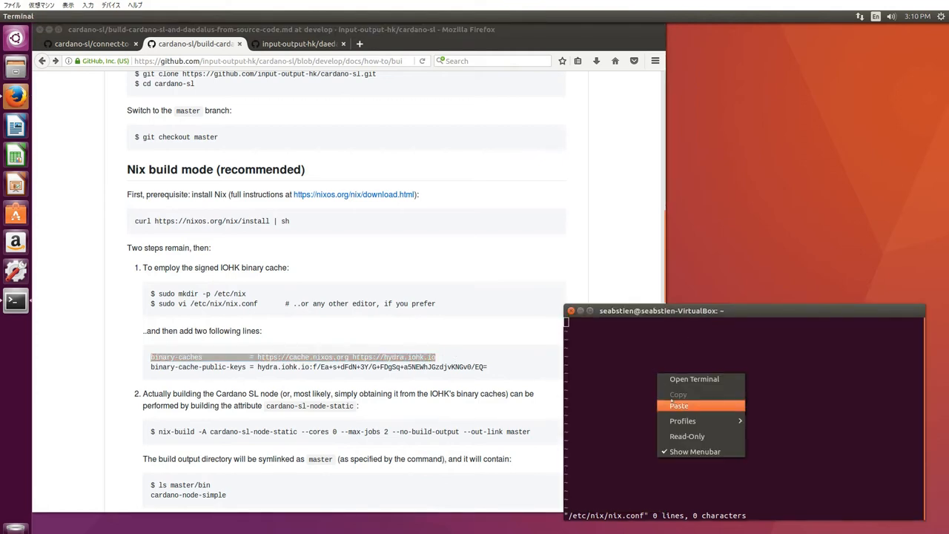
click(679, 405)
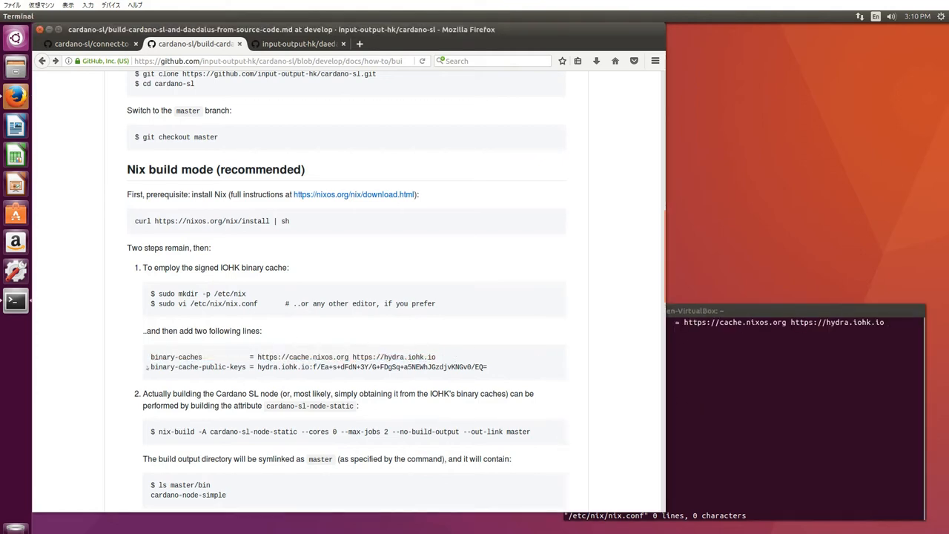
drag(151, 368, 487, 367)
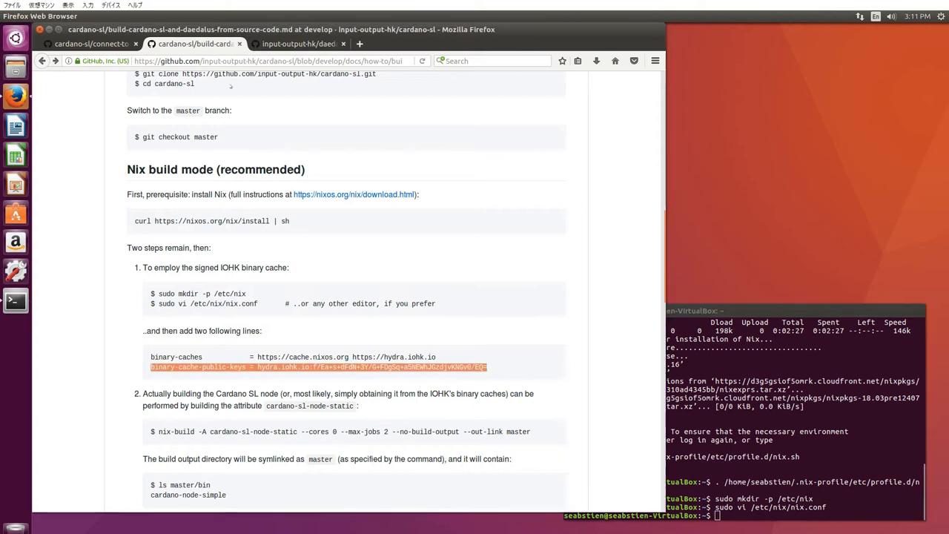
- Open connect-to-cluster.md from the how-to docs and highlight the connect.mainnetWallet nix-build command
scroll(up, 3)
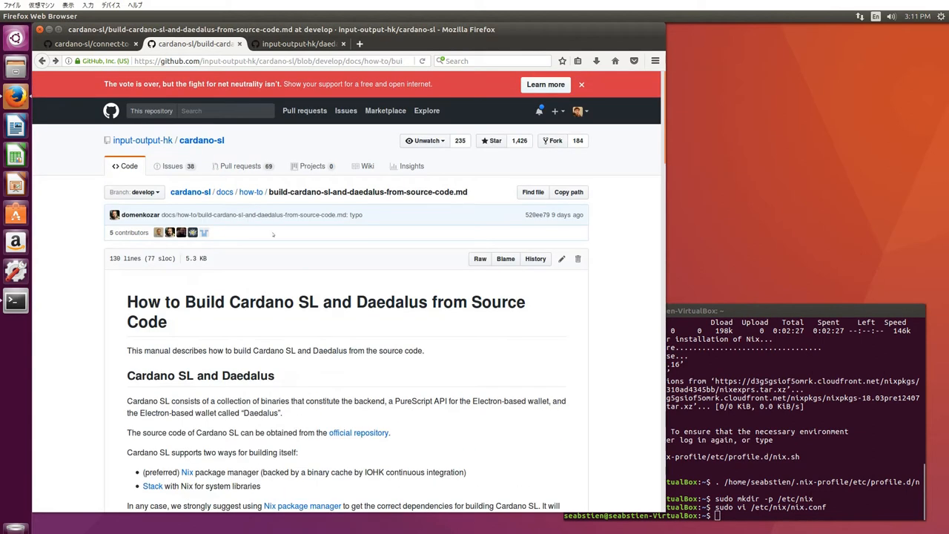
click(251, 191)
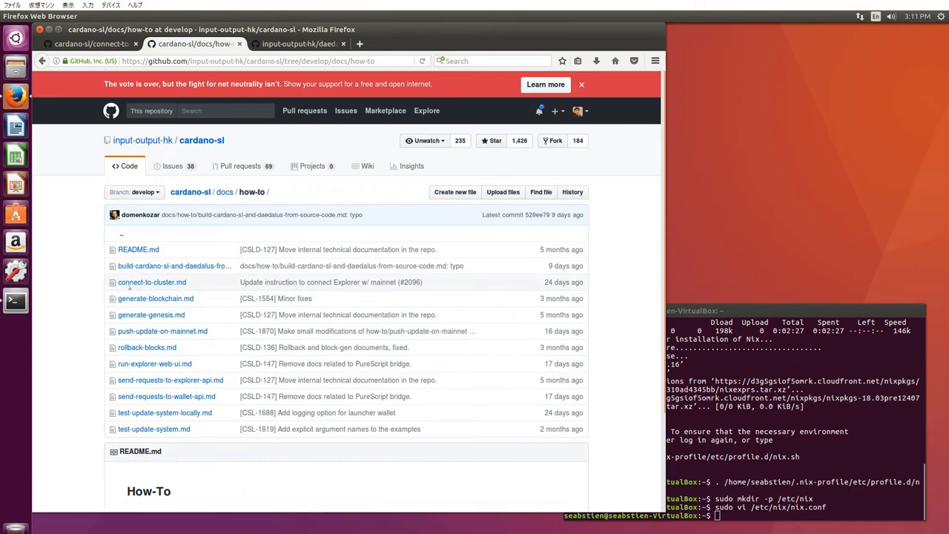
click(152, 281)
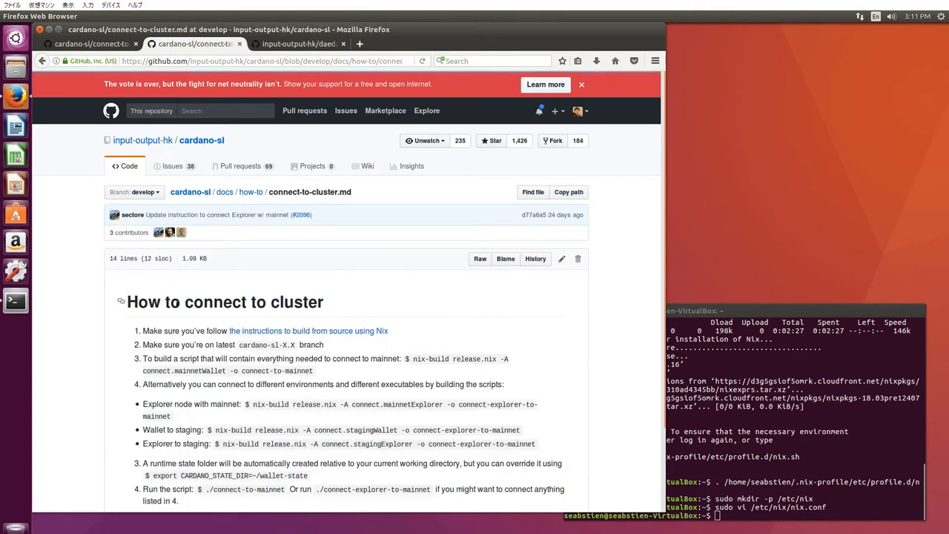
click(581, 84)
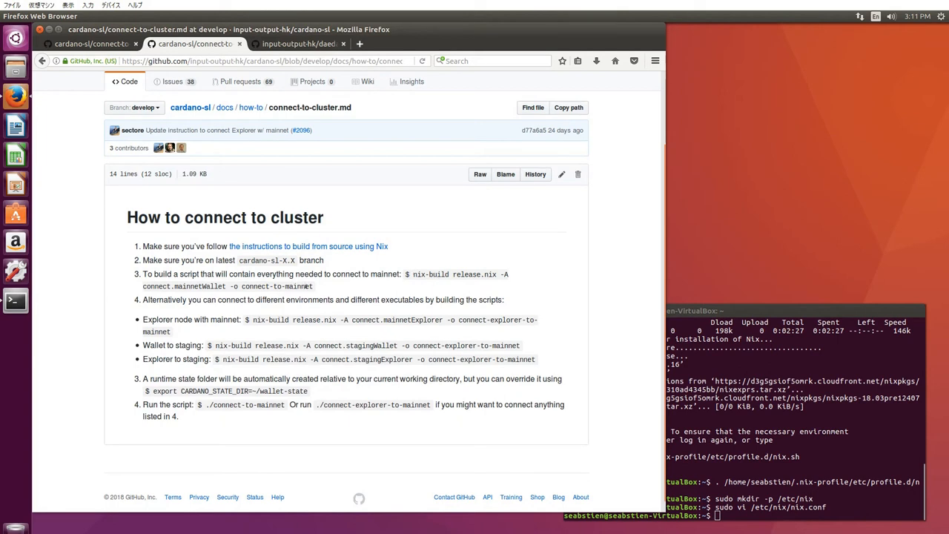
drag(413, 274, 313, 286)
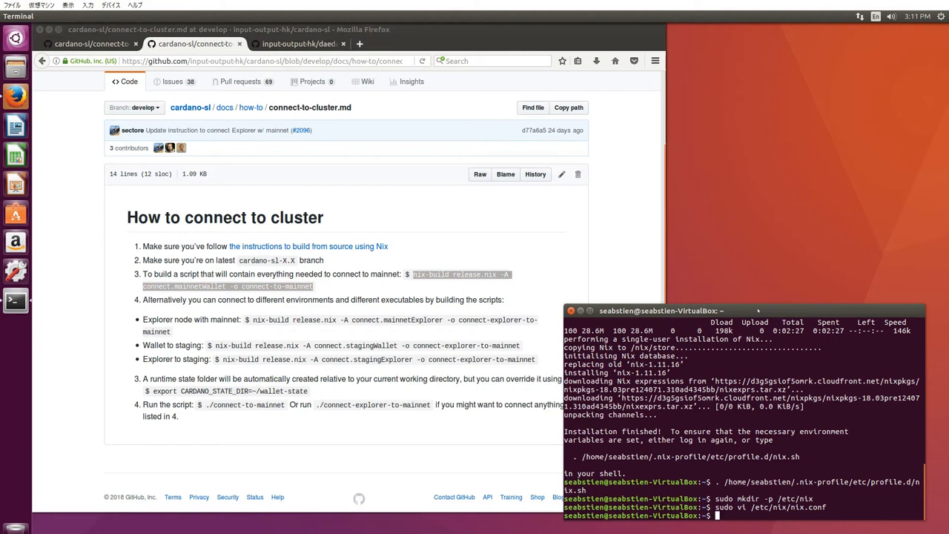
- In Documents/cardano-sl, build connect.mainnetWallet from release.nix into connect-to-mainnet
text(cd)
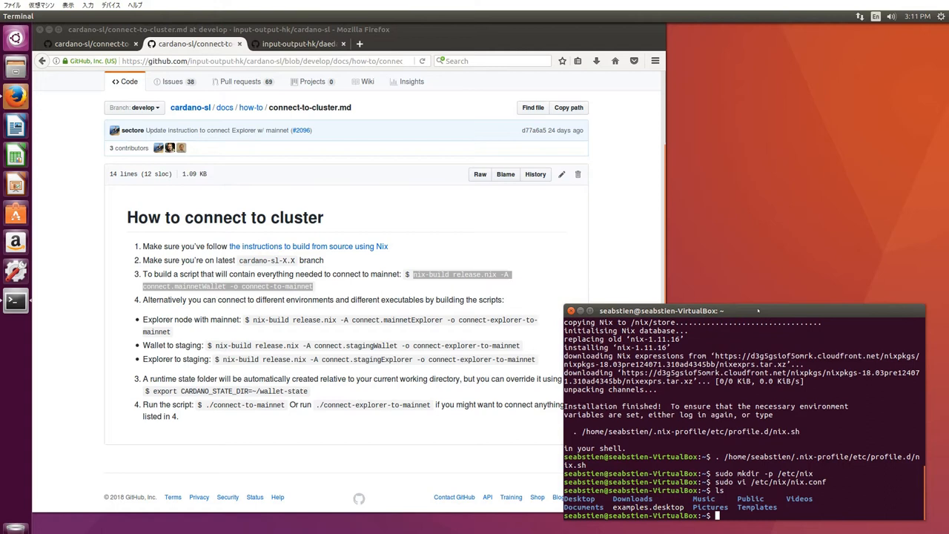
text(cd Documents)
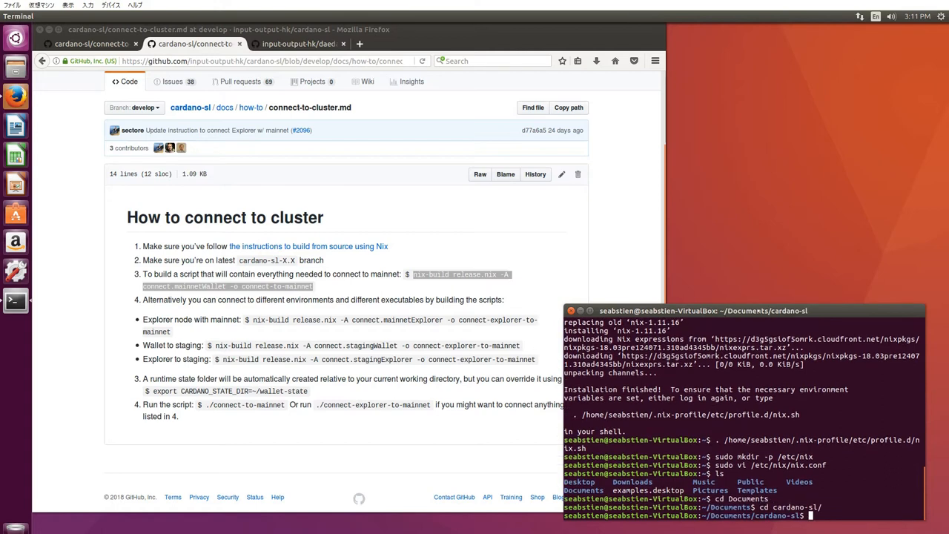
text(nix-build release.nix -A connect.mainnetWallet -o connect-to-mainnet)
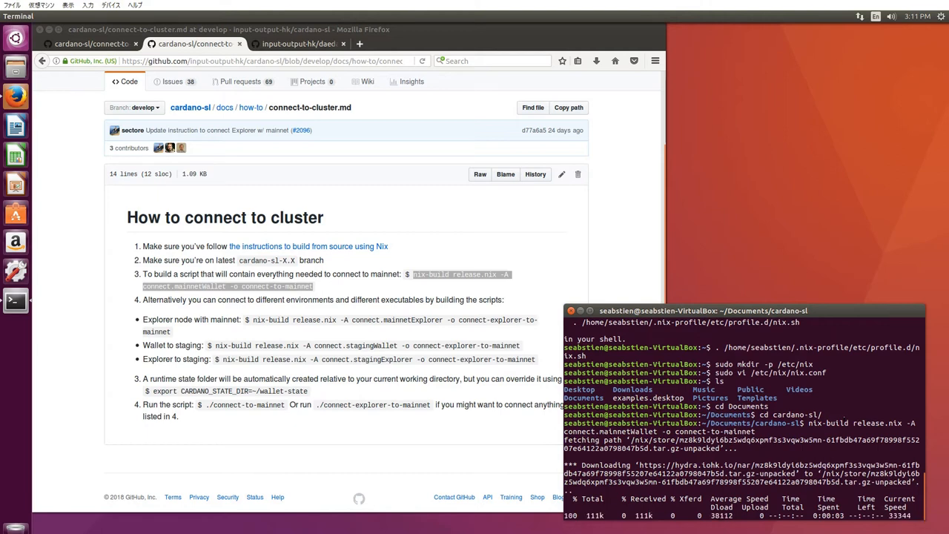
right_click(15, 300)
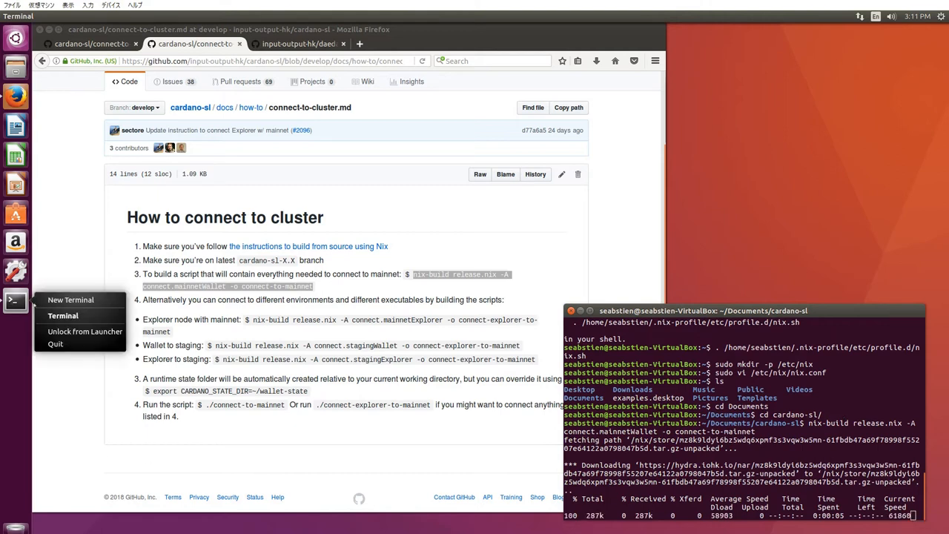
- Open a second terminal in Documents/daedalus and attempt npm install
click(71, 300)
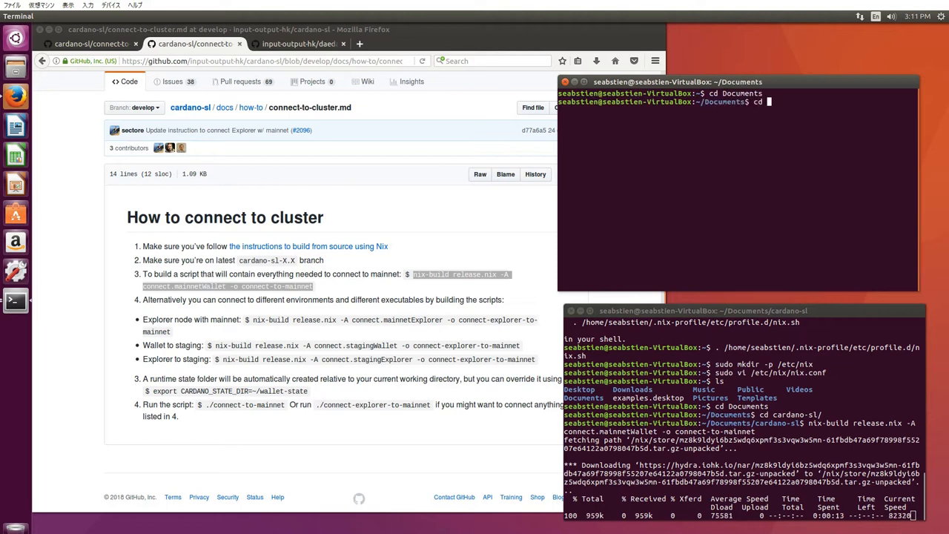
text(daedalus/)
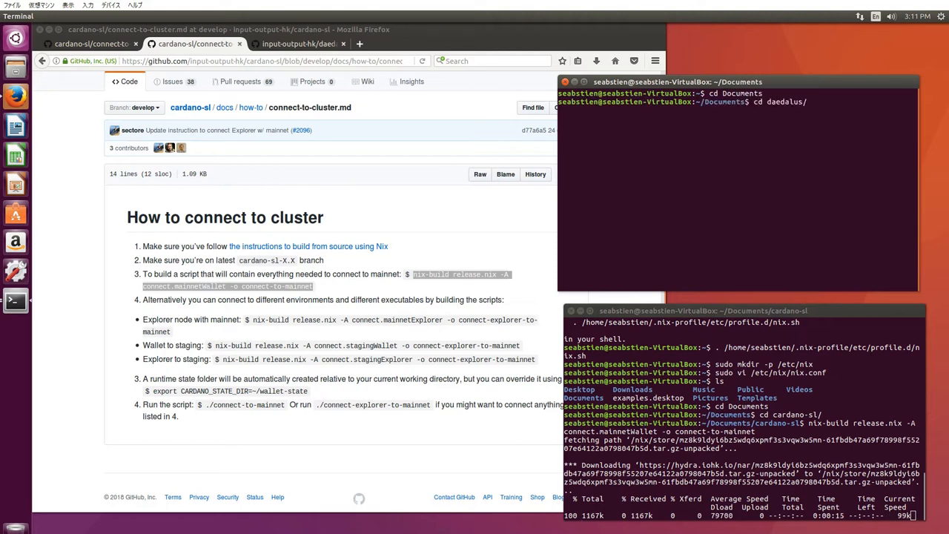
text(npm instal)
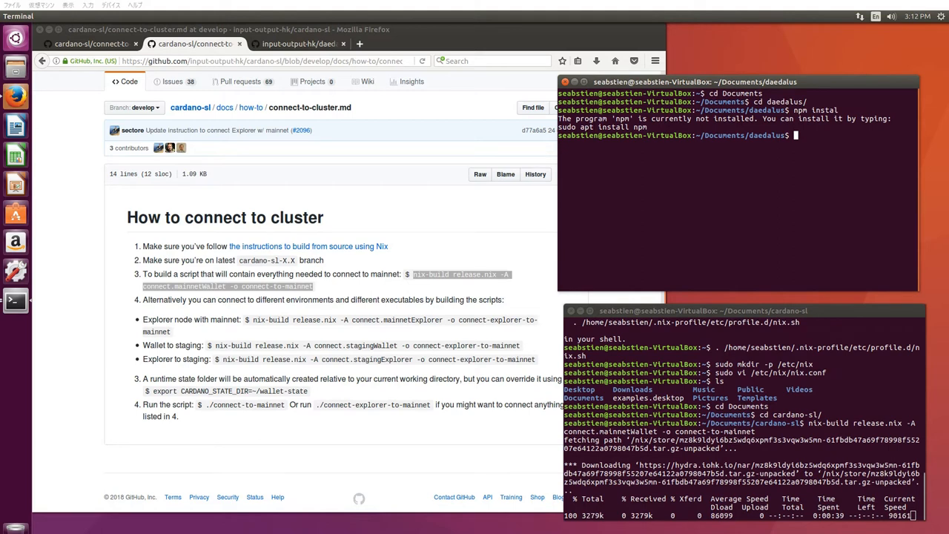
- Search for nvm and scroll the creationix/nvm GitHub page to its install instructions
click(438, 44)
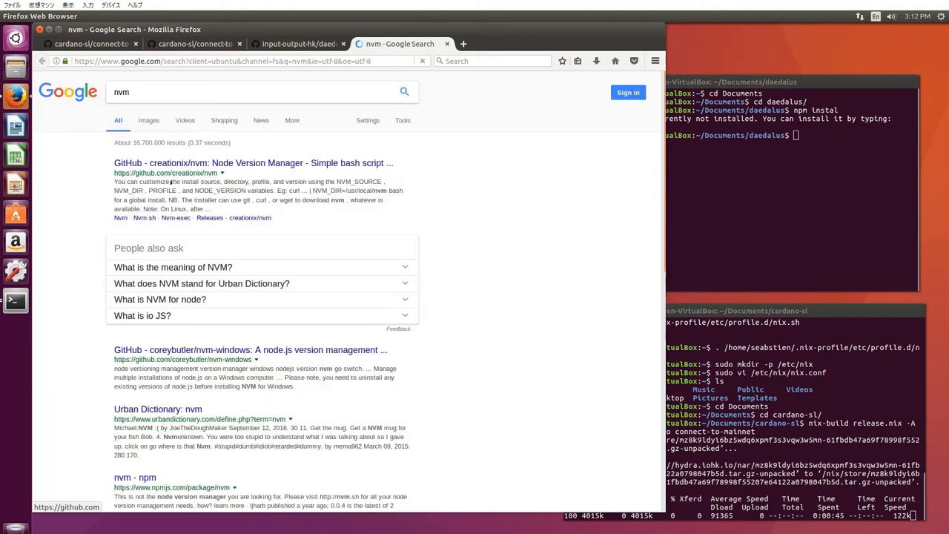
click(252, 163)
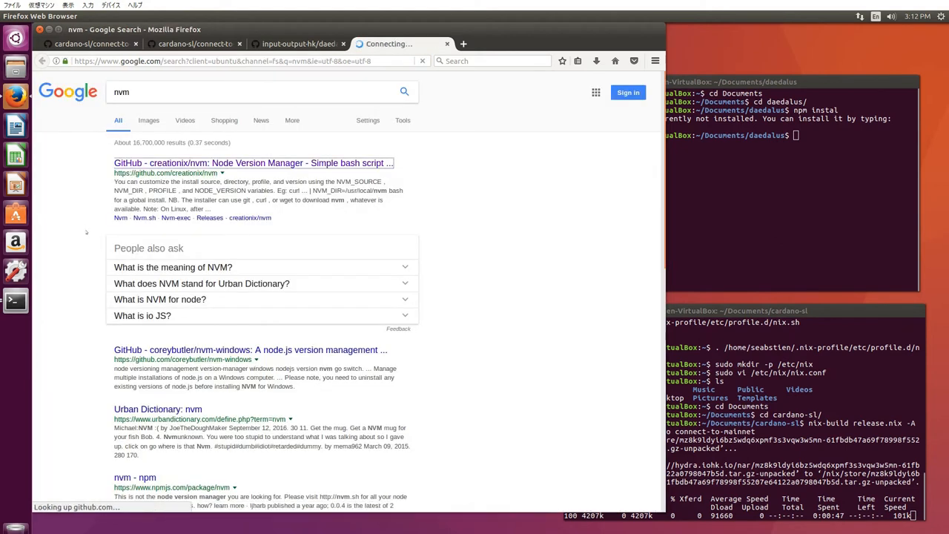
click(253, 163)
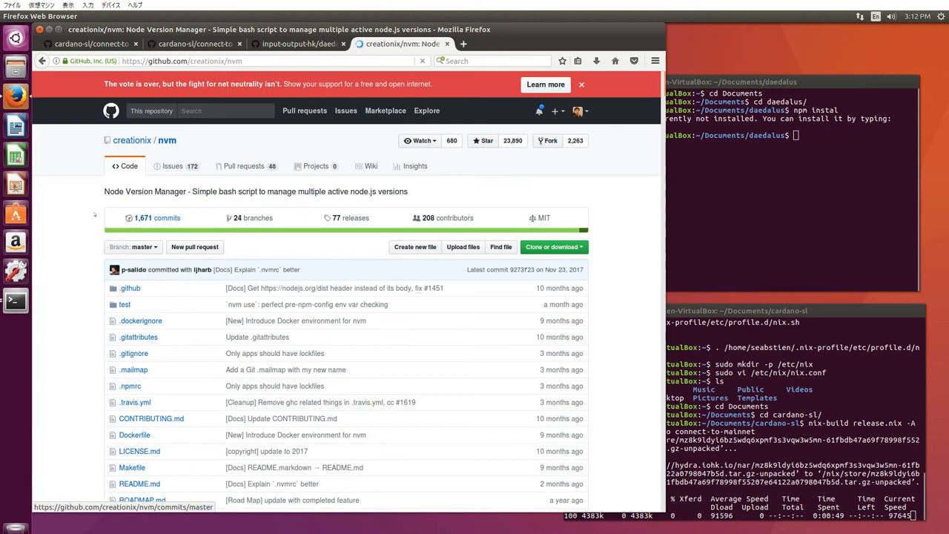
scroll(down, 3)
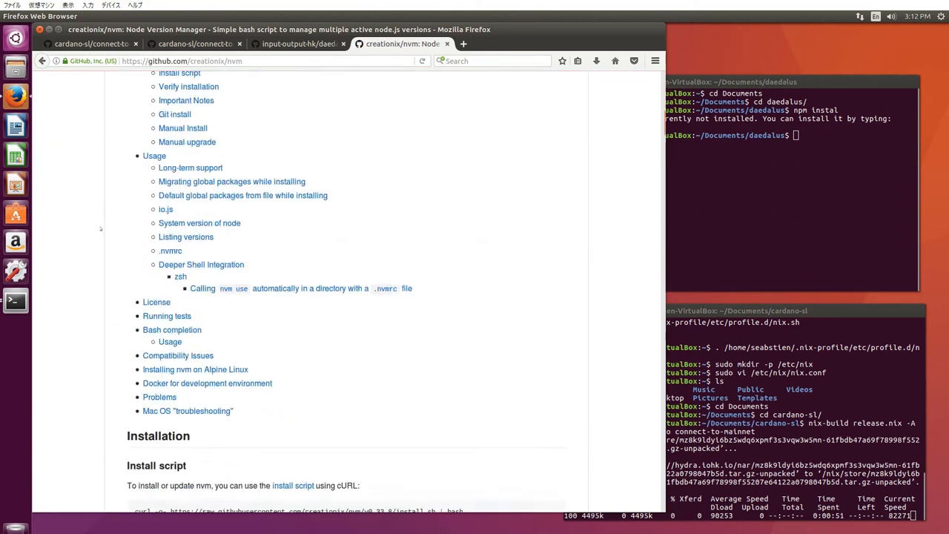
scroll(down, 3)
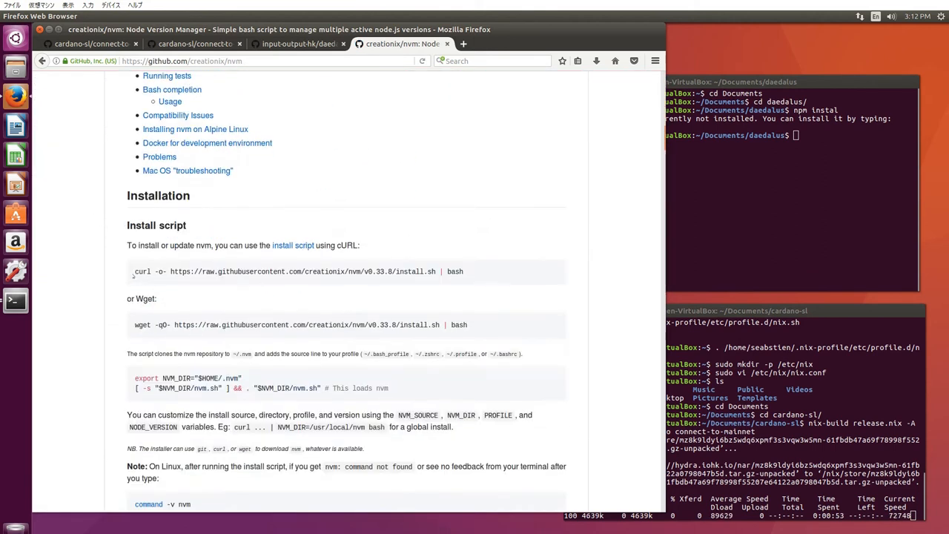
scroll(down, 3)
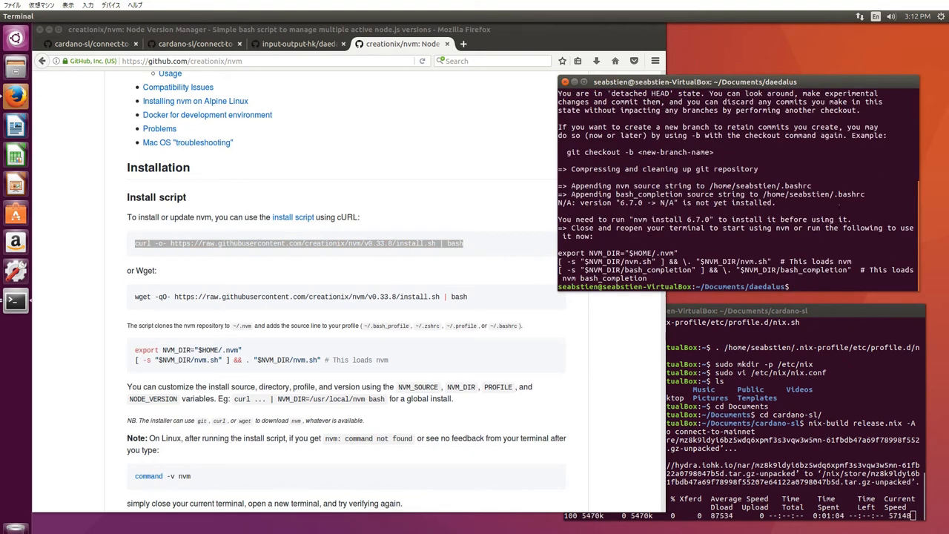
- Install node v6.7.0 through nvm in a fresh terminal and run npm install
text(n)
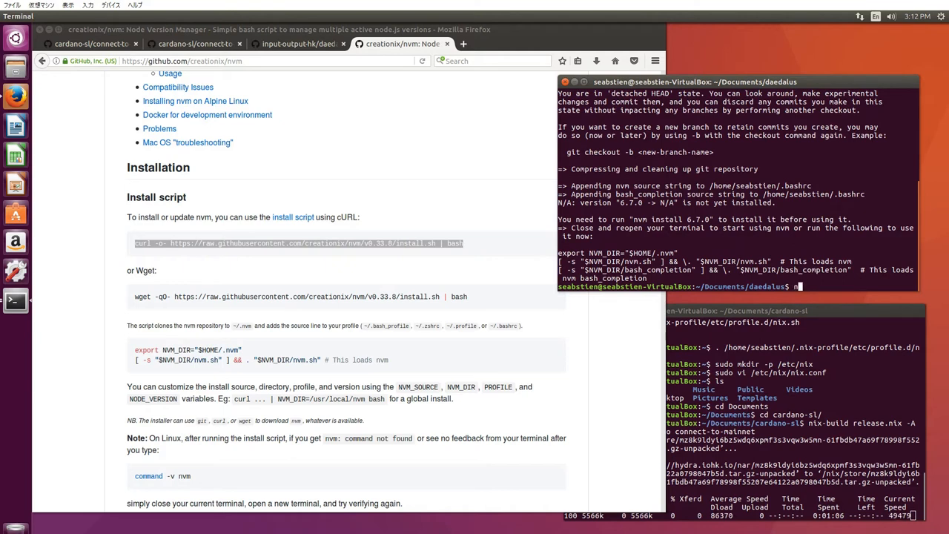
text(vm install 6.7.0)
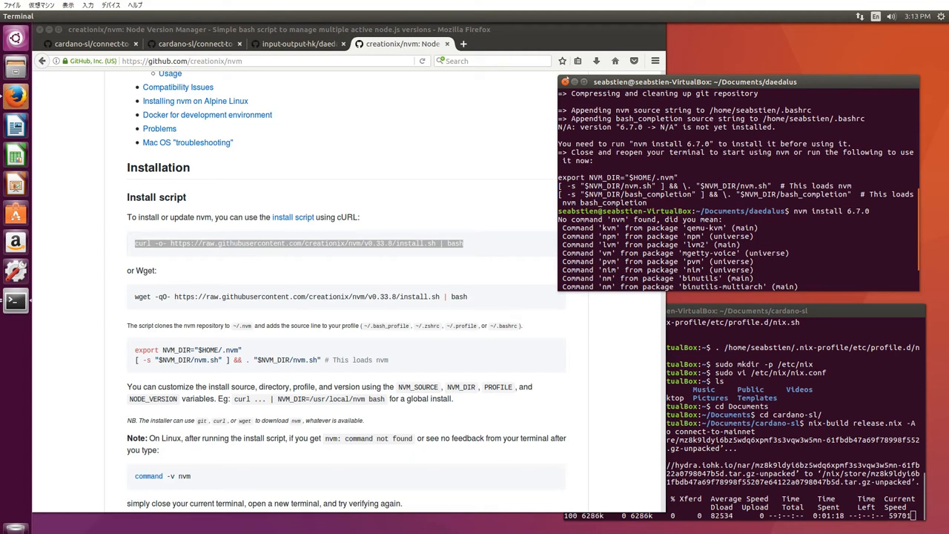
right_click(15, 301)
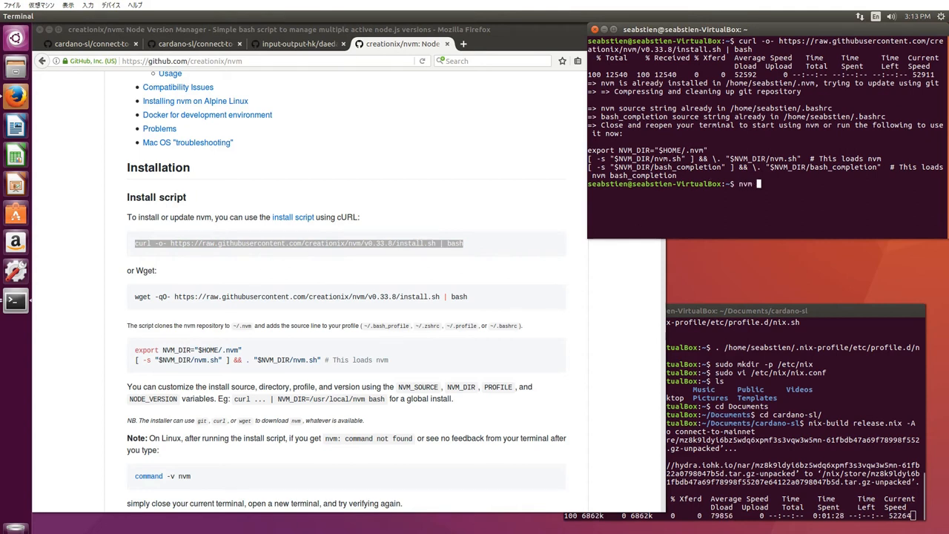
text(install 5.7)
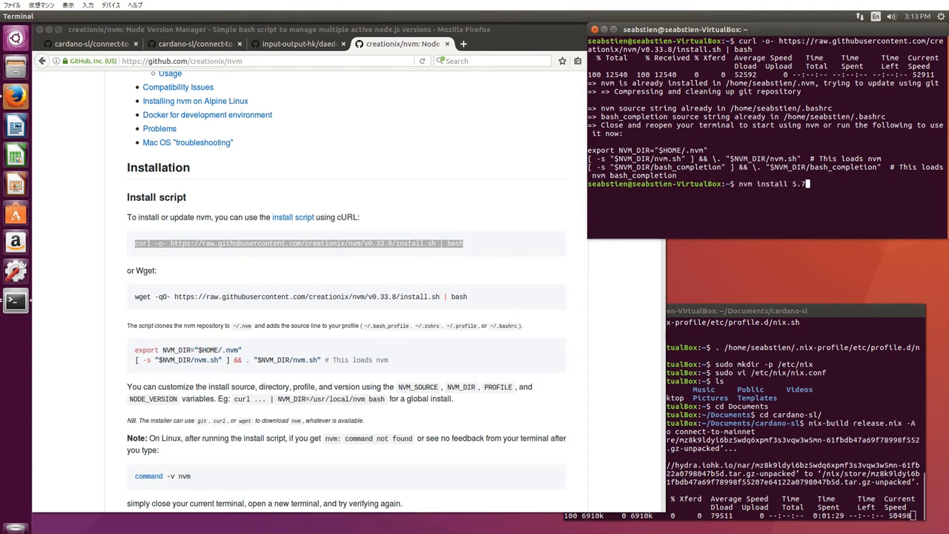
text(6.7.0)
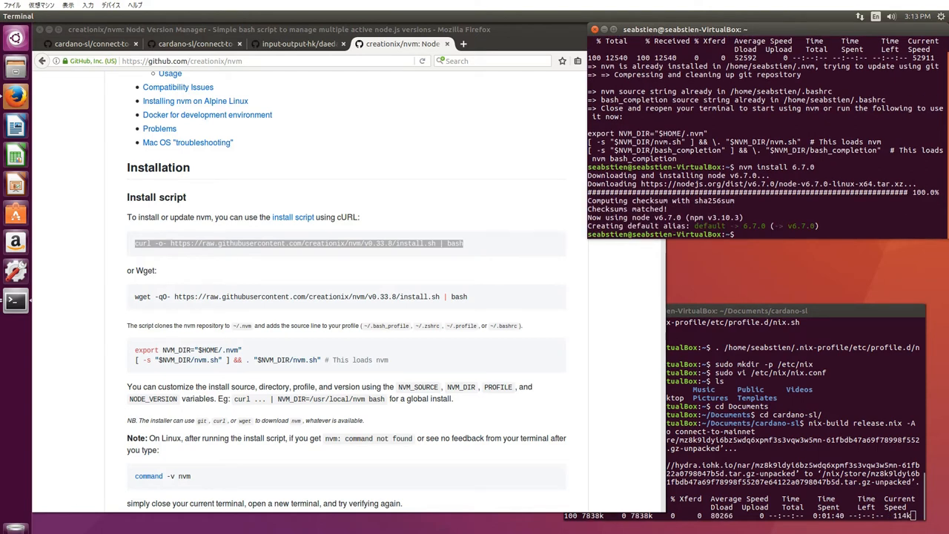
text(npm)
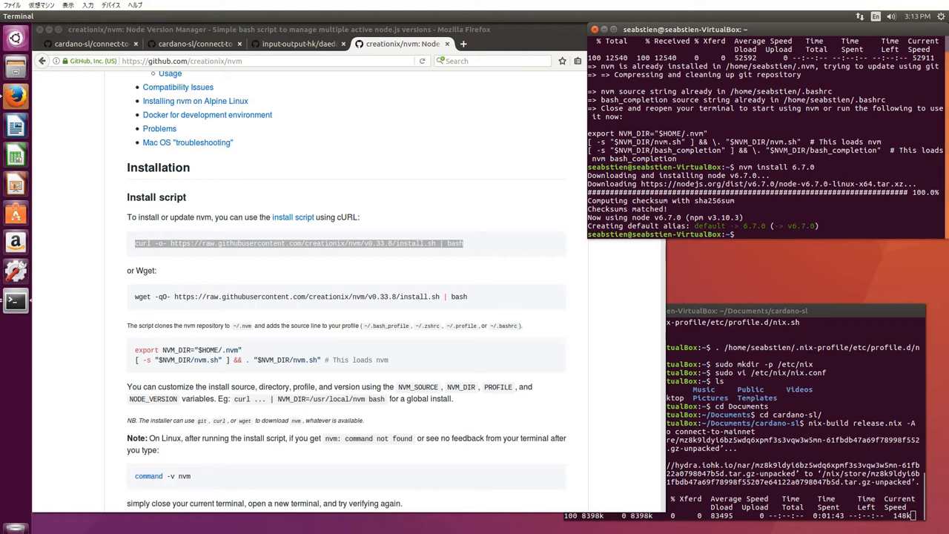
text(npm install)
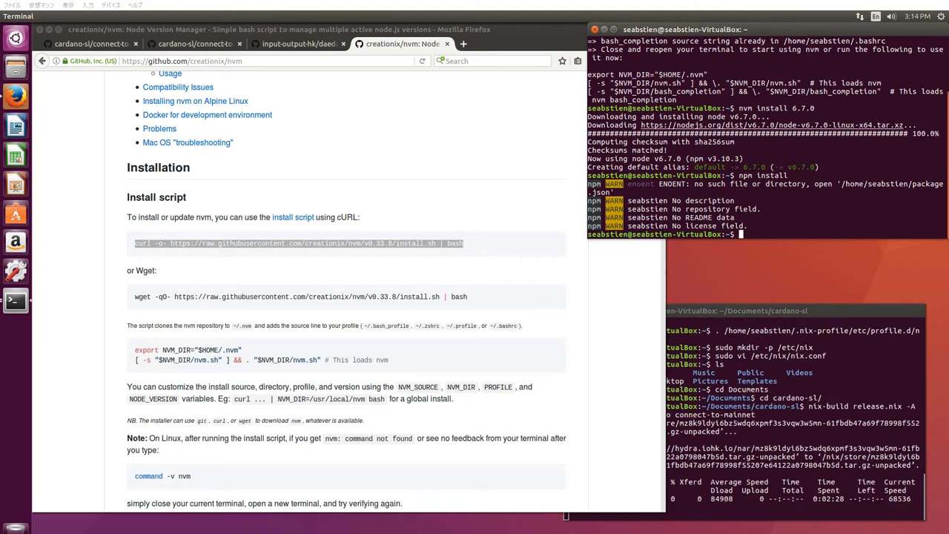
- Change into Documents/daedalus and run npm install while the mainnet build completes
text(cd Document)
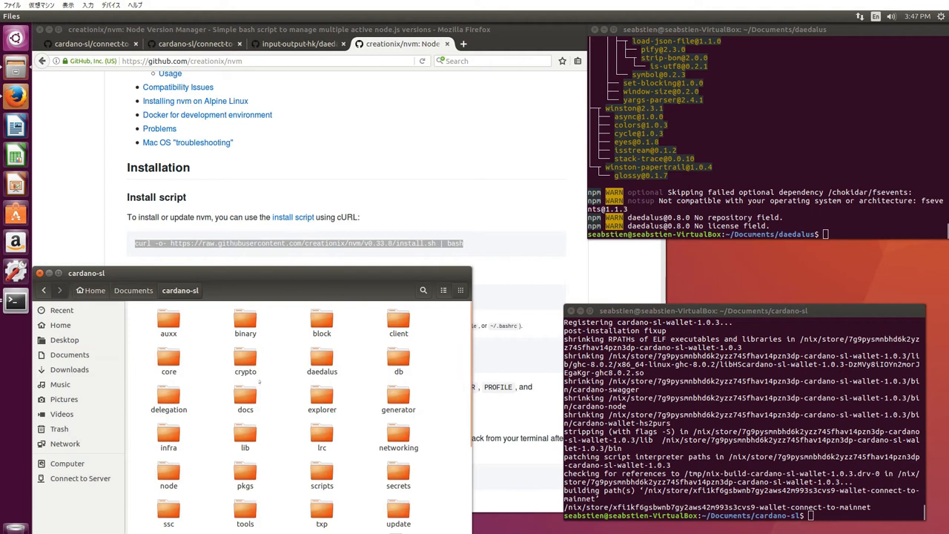
- Select connect-to-mainnet in the cardano-sl folder and run ./connect-to-mainnet in Terminal
double_click(86, 273)
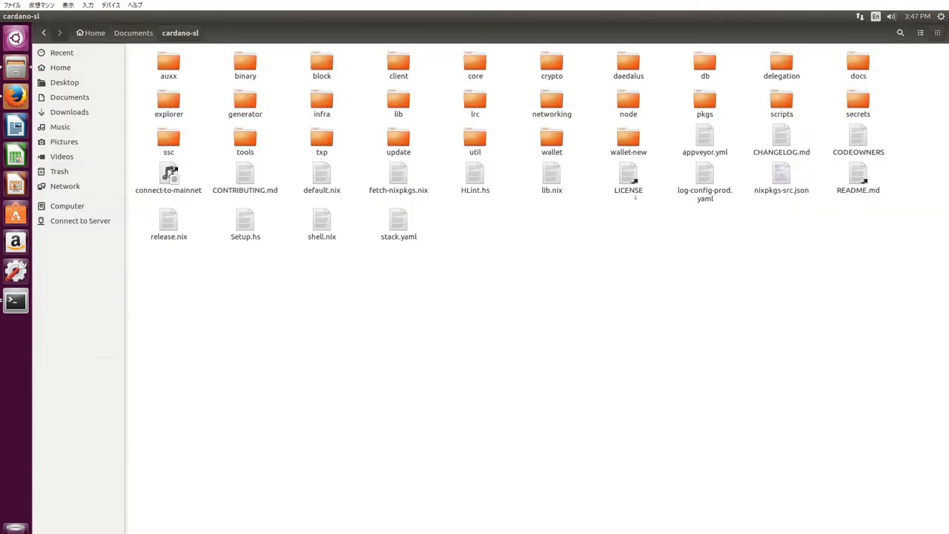
click(168, 178)
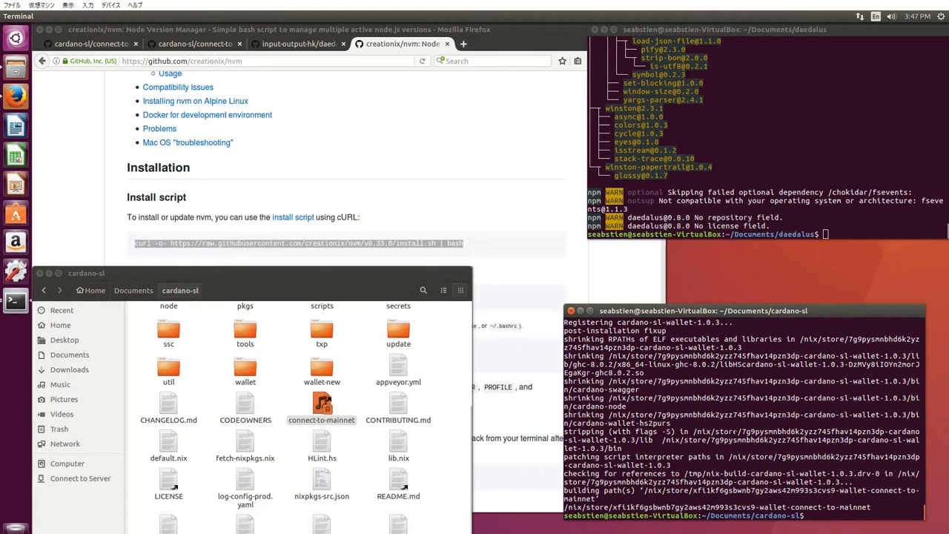
text(./connect-to-mainnet)
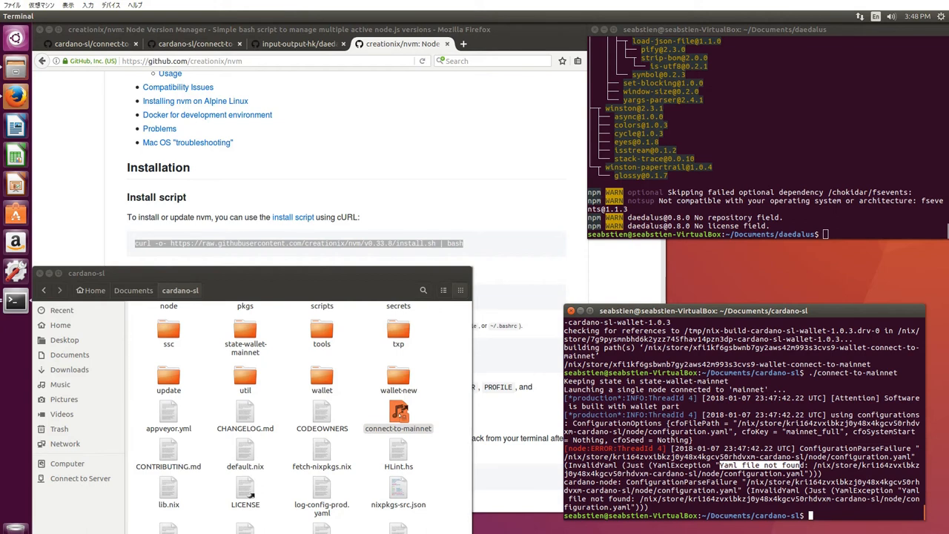
- Give the owner read-and-write access on connect-to-mainnet and choose to open it with another application
right_click(398, 411)
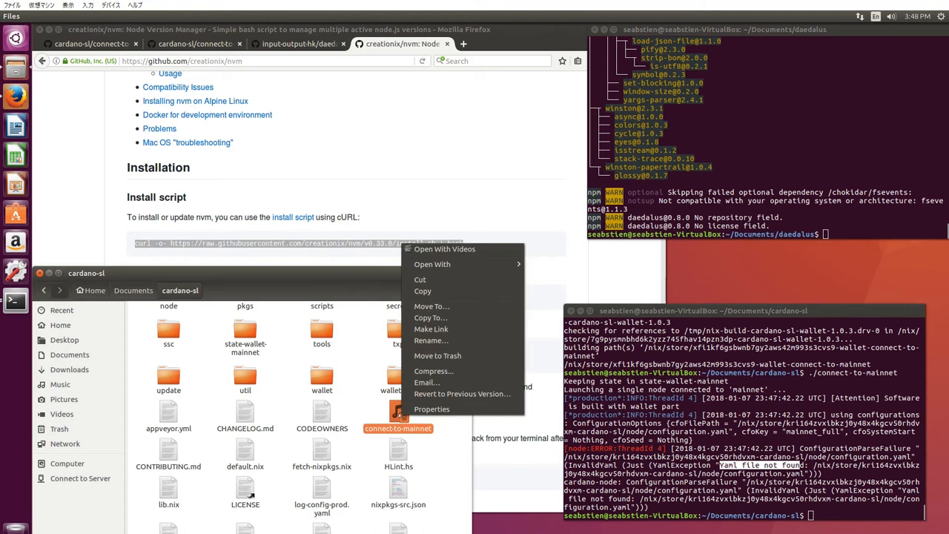
click(432, 408)
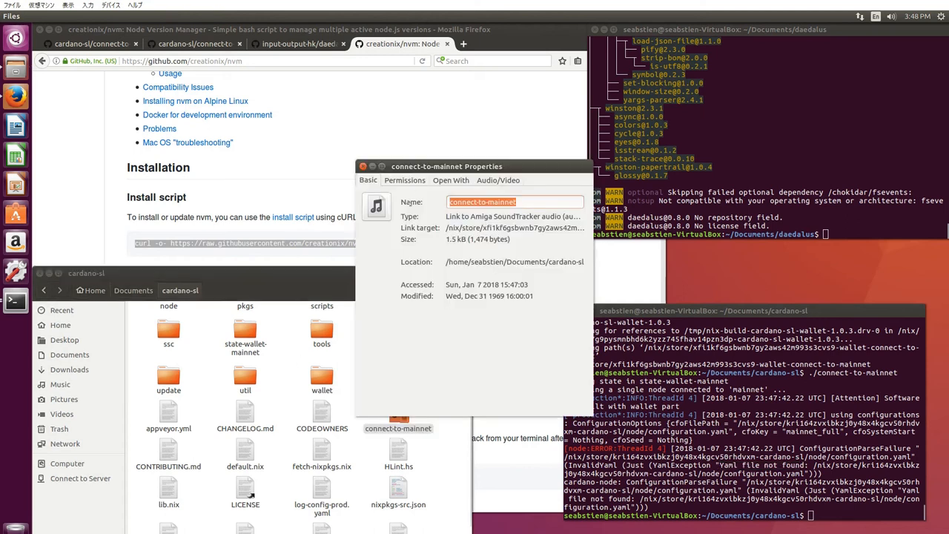
click(405, 180)
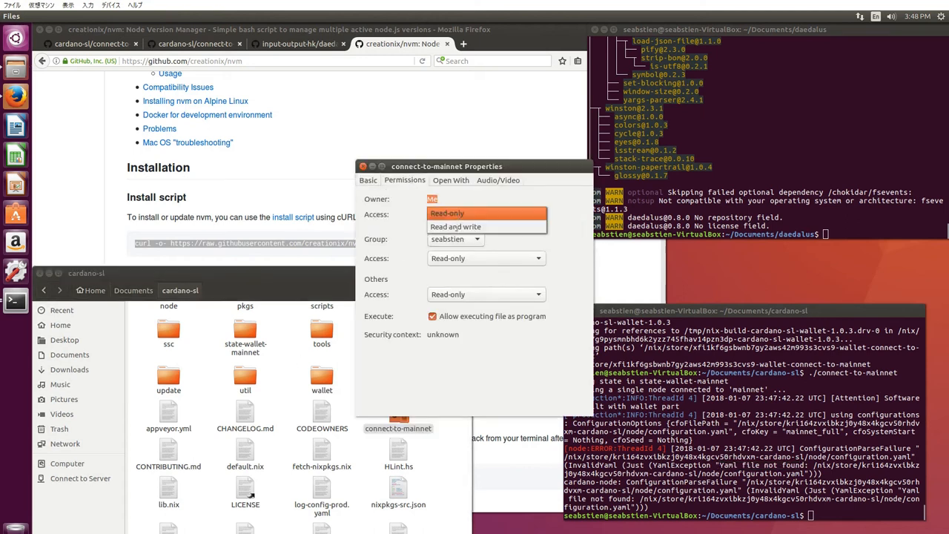
click(456, 226)
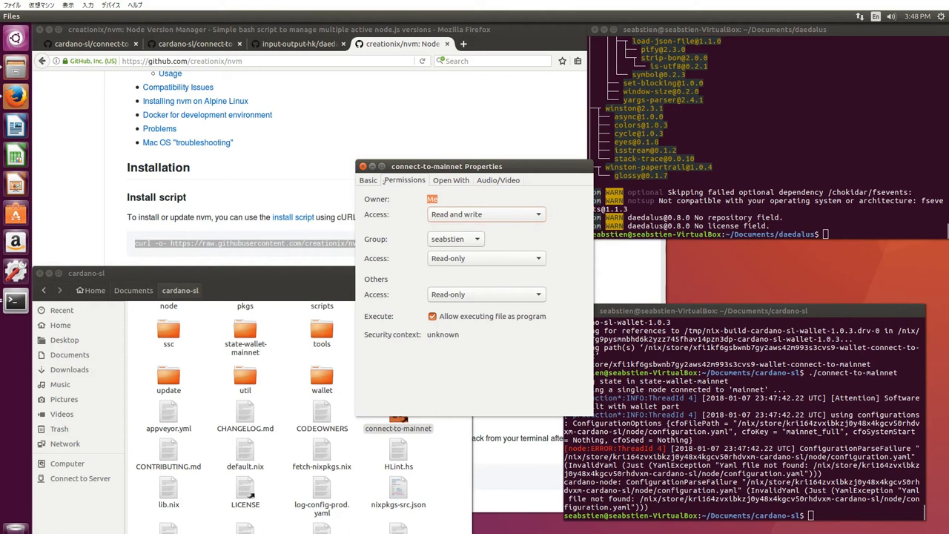
right_click(399, 428)
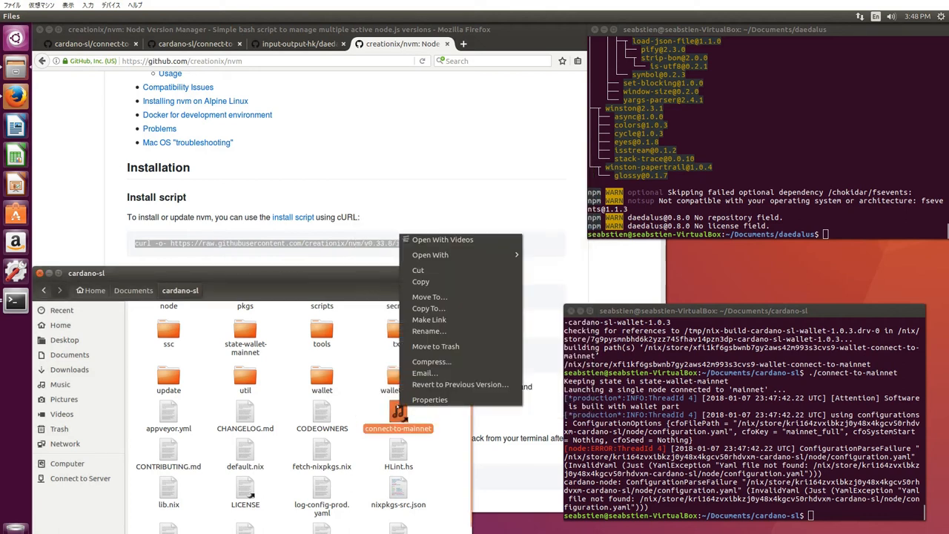
mouse_move(431, 255)
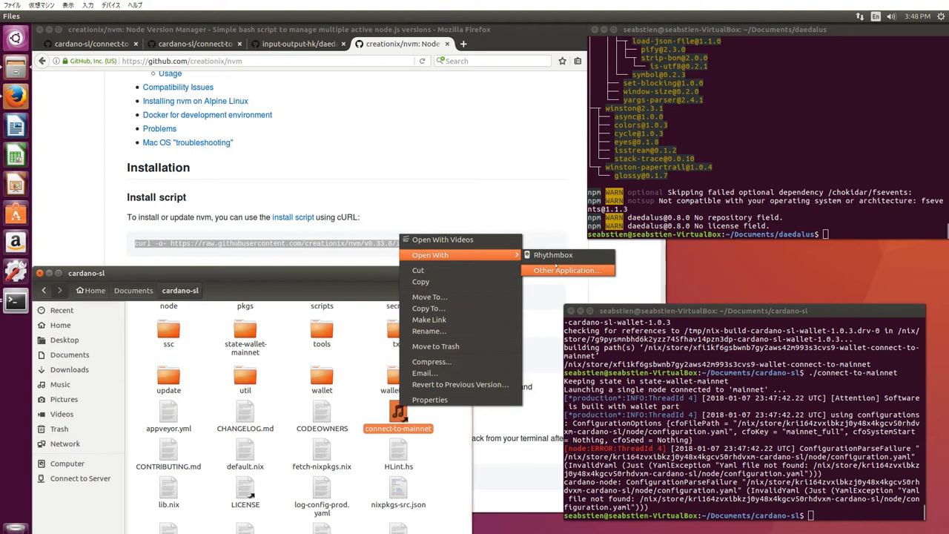
click(566, 269)
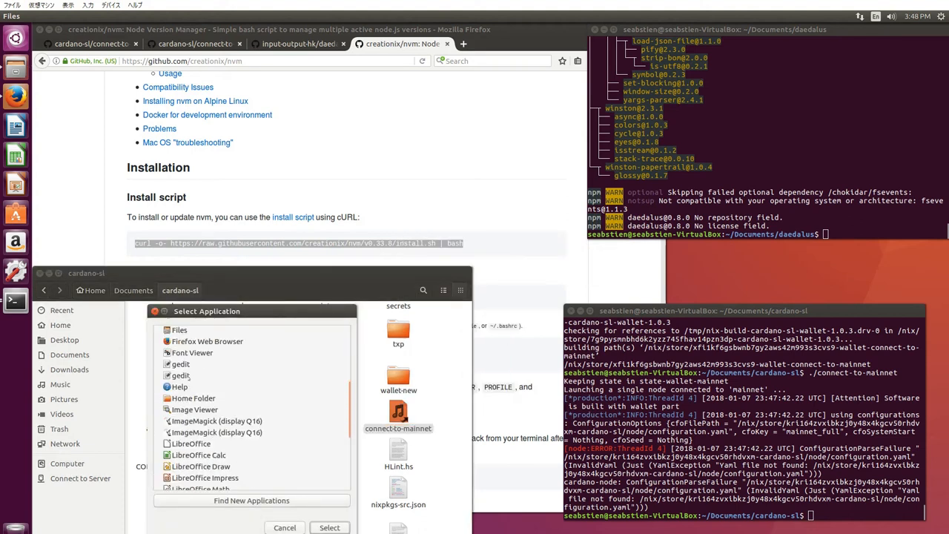
- Open connect-to-mainnet in gedit, select its configuration path, then rerun the node
click(285, 528)
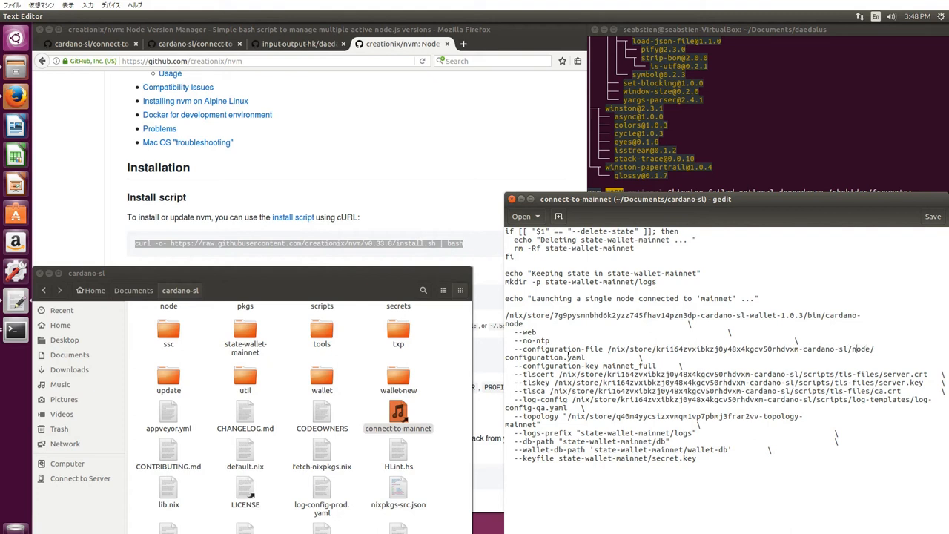
double_click(861, 349)
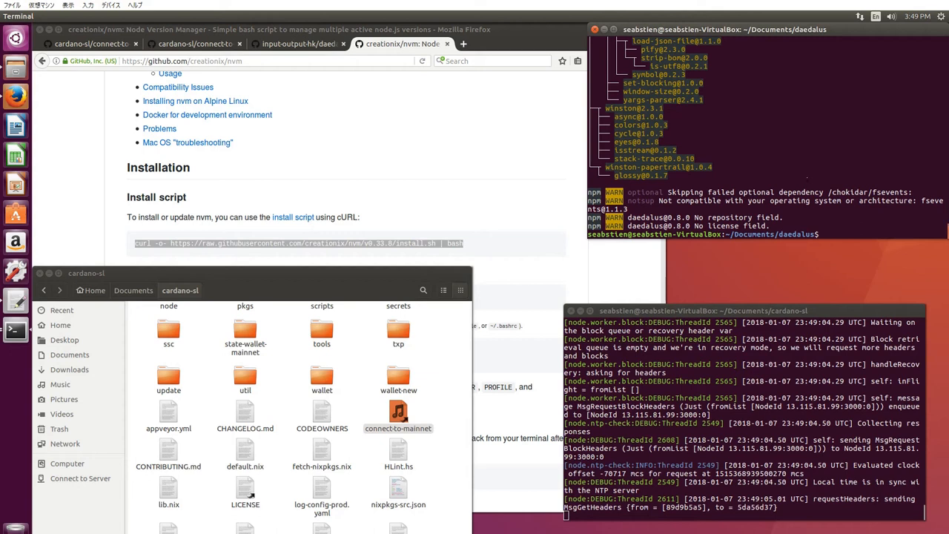
- Run npm run dev in the daedalus terminal to launch Daedalus (dev)
text(npm)
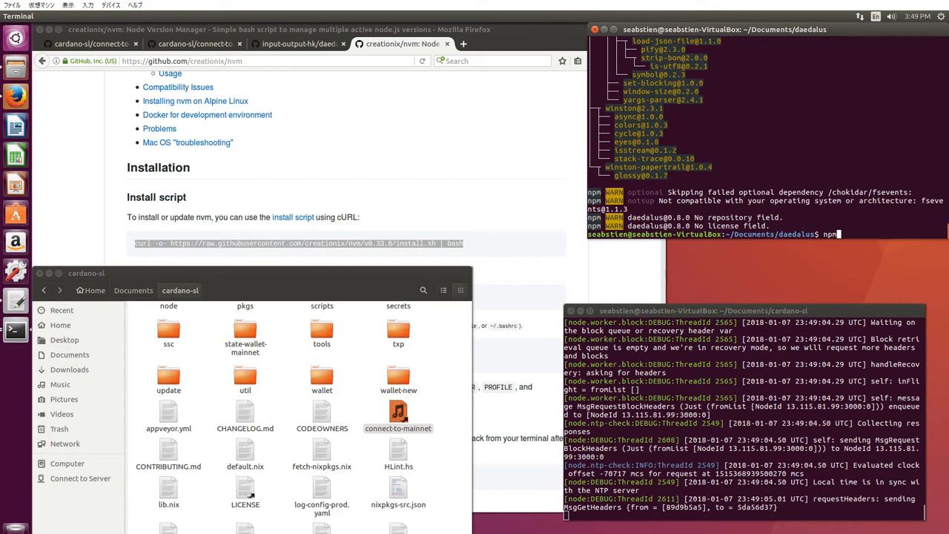
text(dev run)
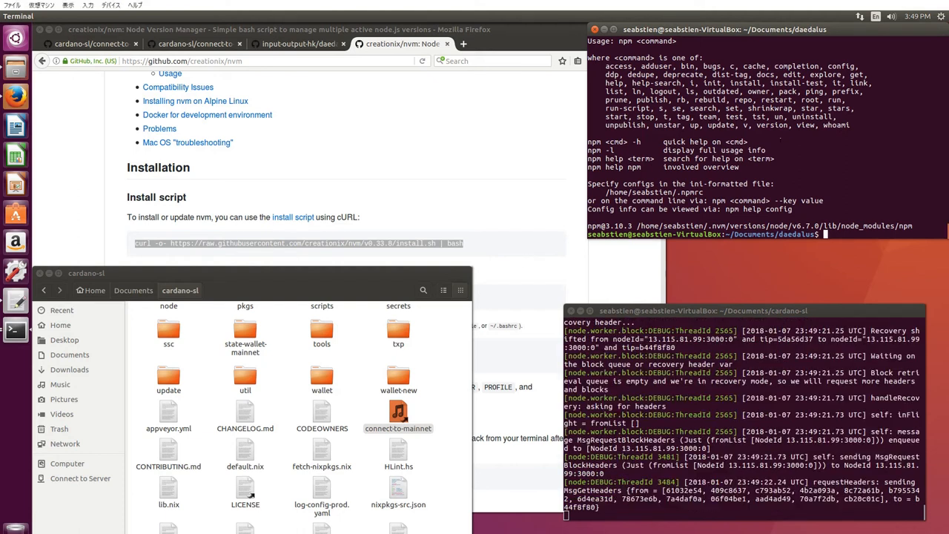
text(npm run d)
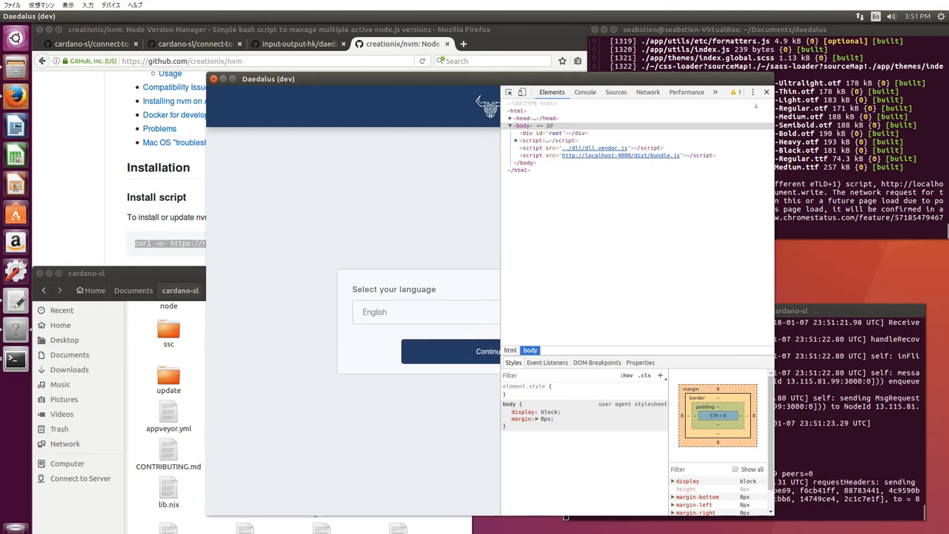
- Close DevTools, keep English, agree to the terms of use, and continue past log sending
click(766, 92)
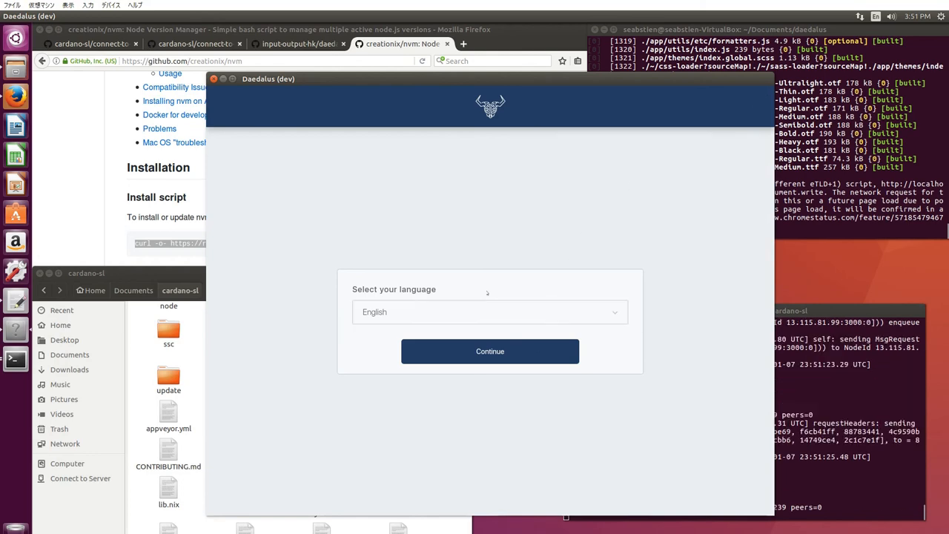
click(489, 351)
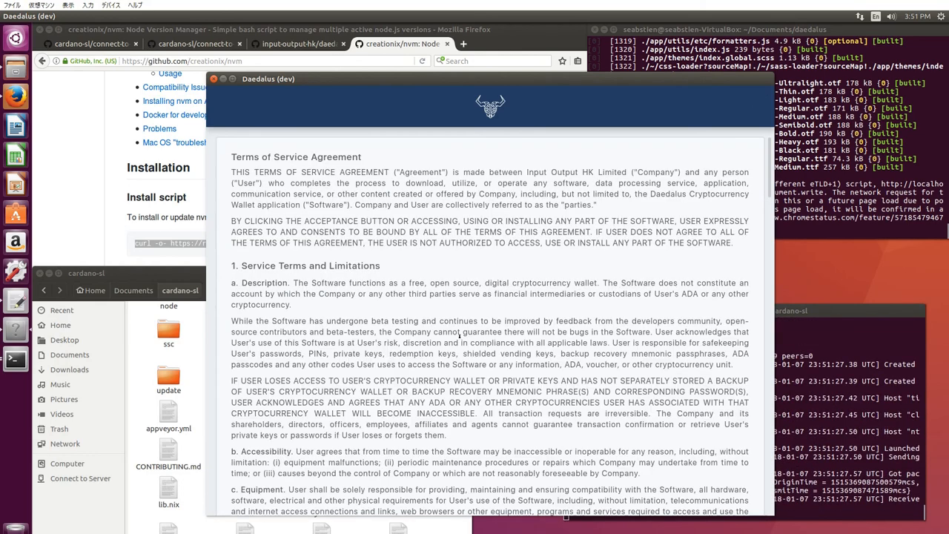
scroll(down, 3)
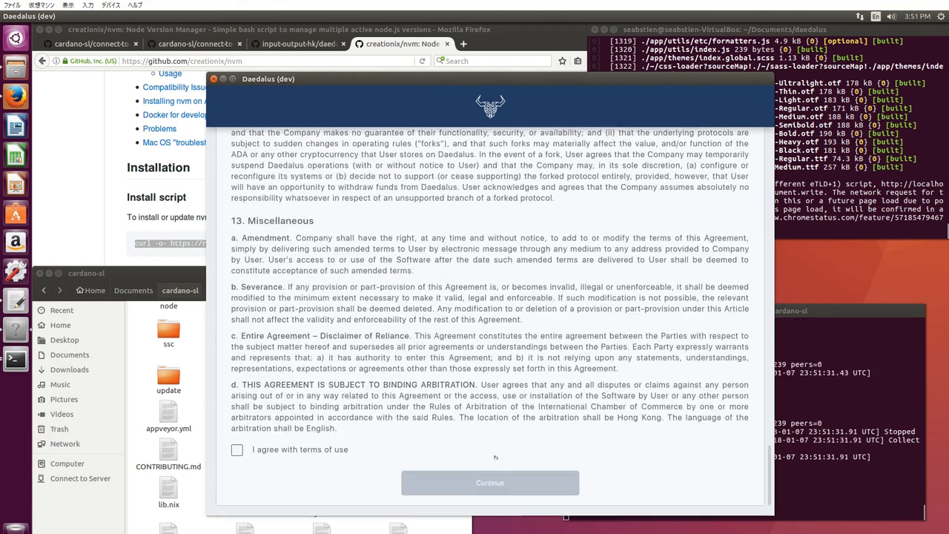
click(237, 449)
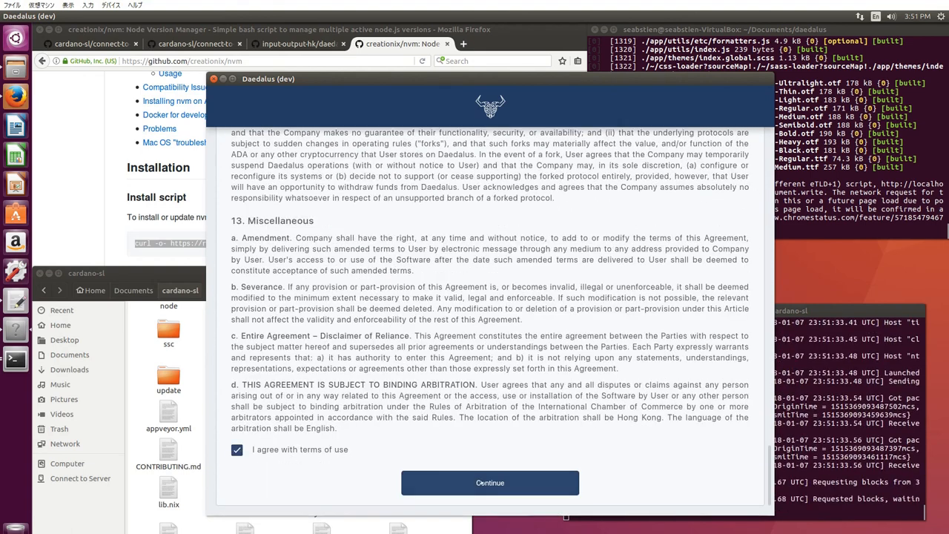
click(490, 483)
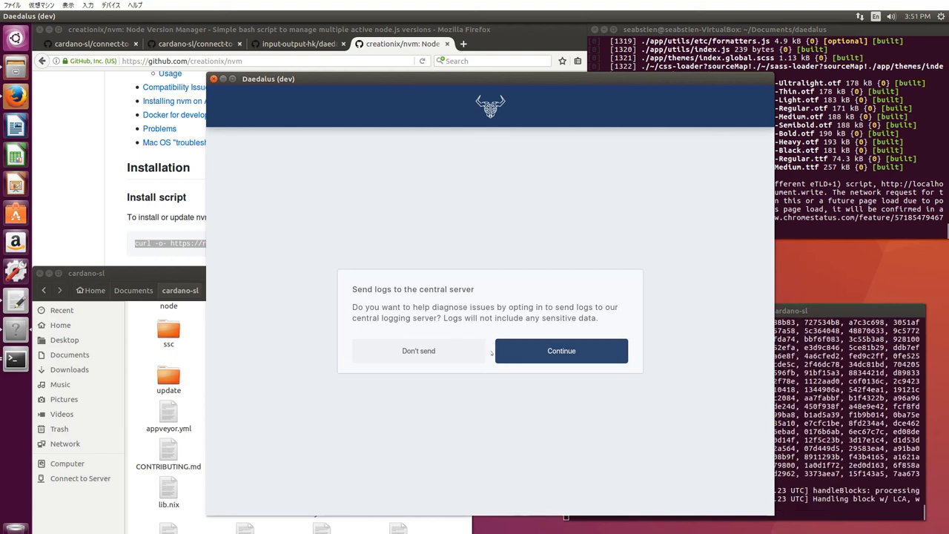
click(562, 351)
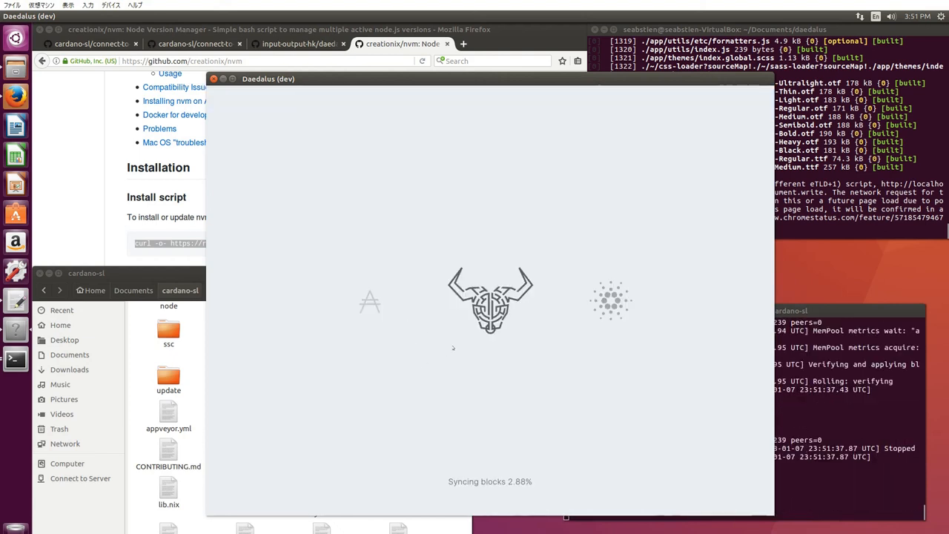